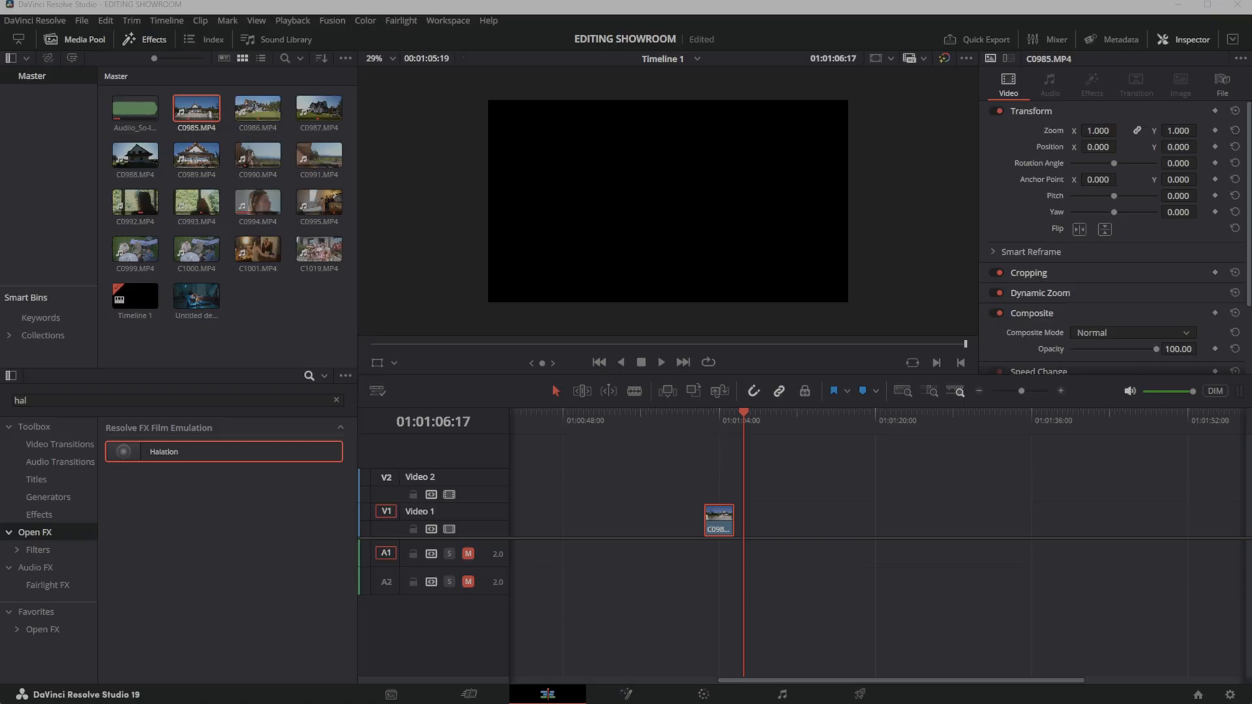
Paste the C0985 clip onto Video 1 and Alt-drag a duplicate copy beside it
{"action": "right_click", "coordinate": [717, 521]}
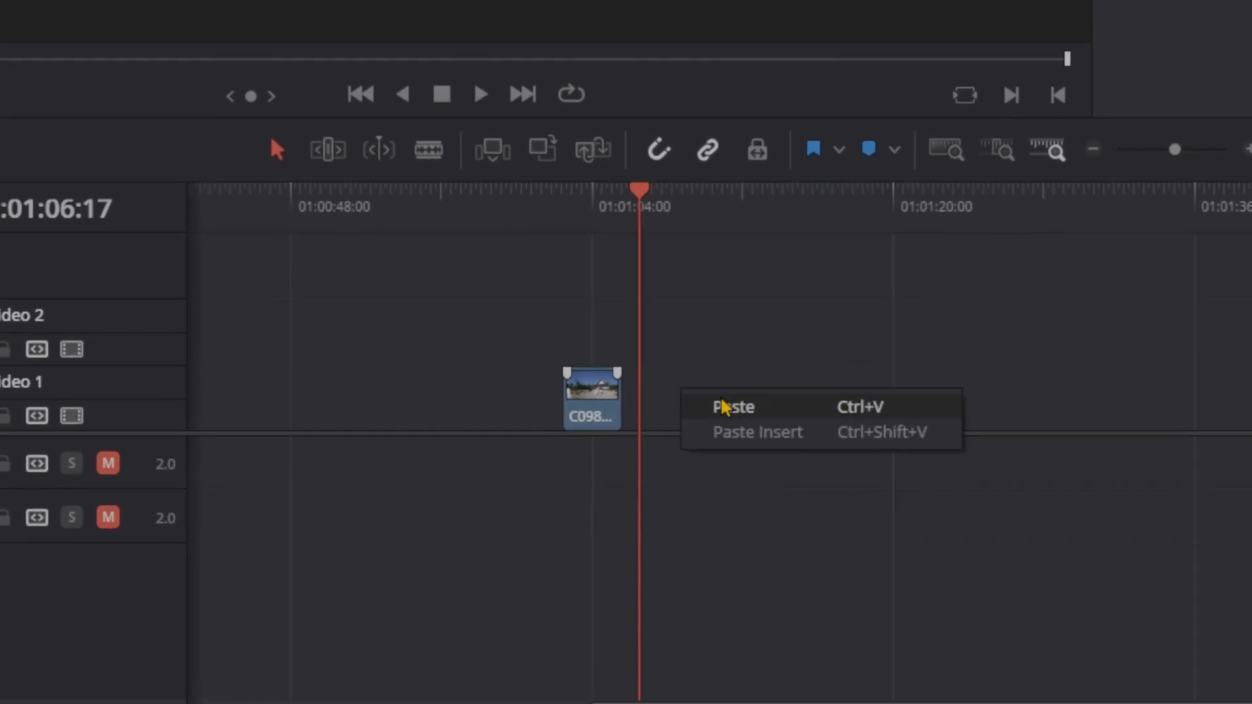
{"action": "left_click", "coordinate": [732, 407]}
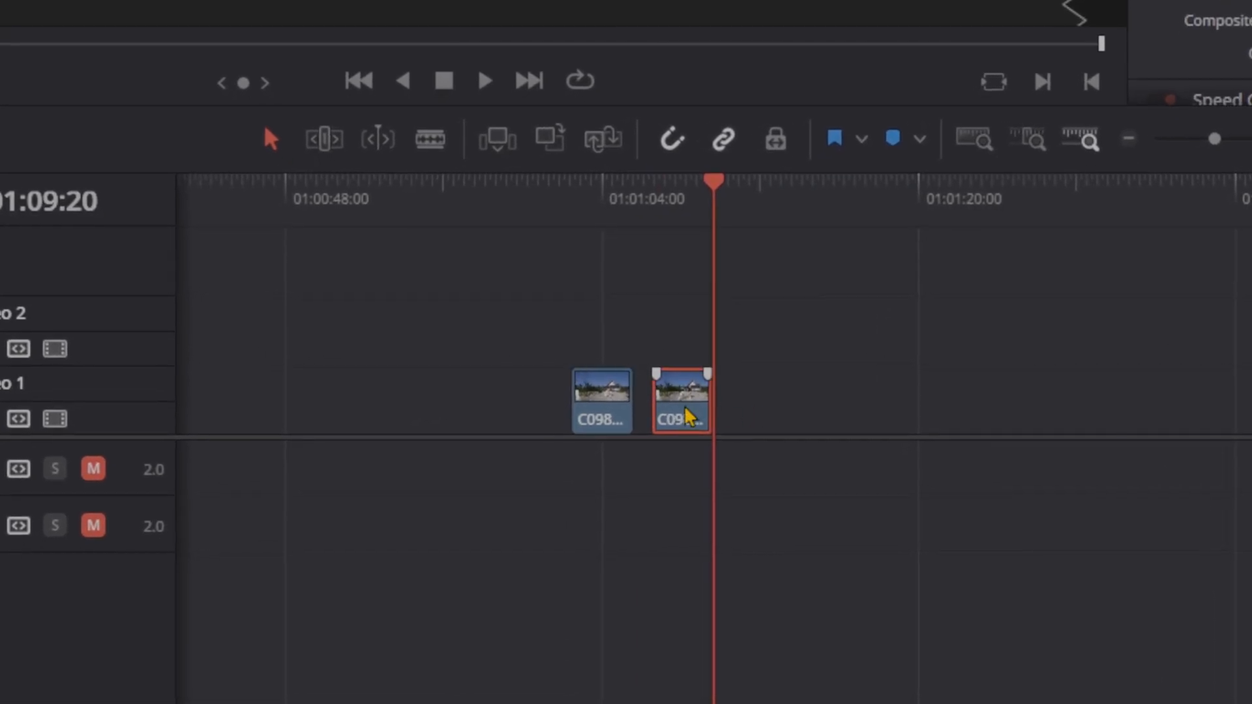
{"action": "left_click_drag", "start_coordinate": [680, 401], "coordinate": [601, 400]}
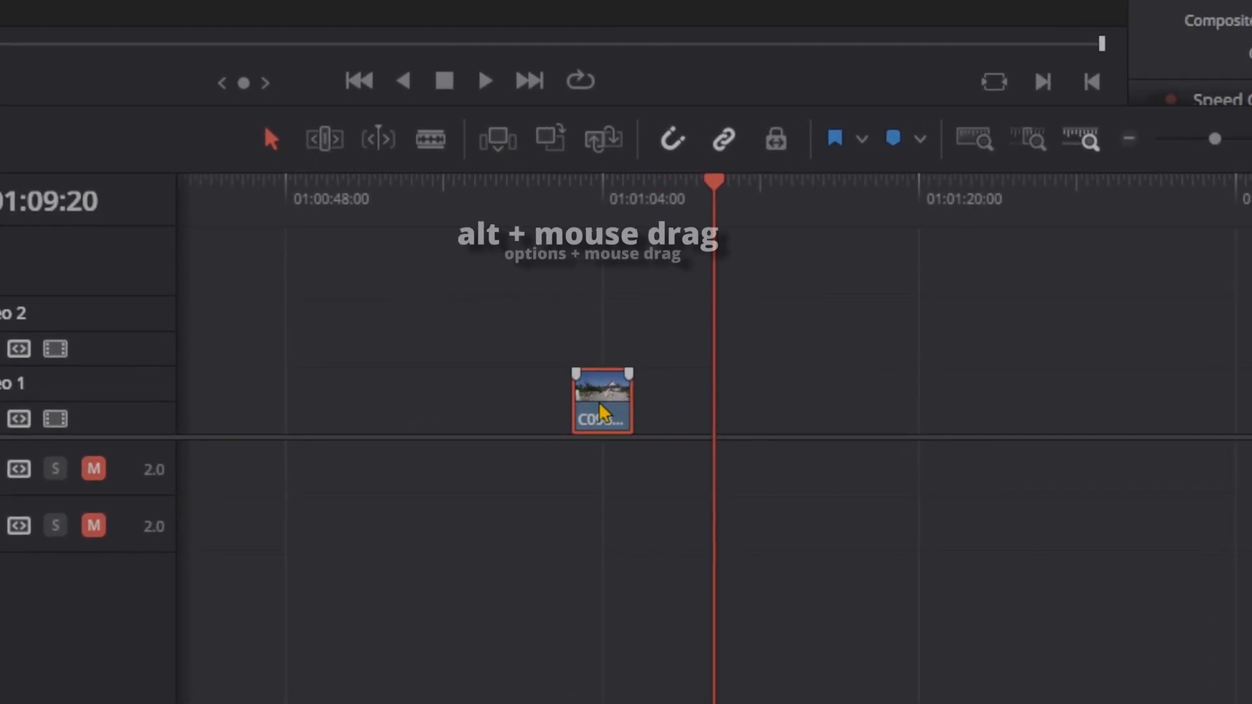
{"action": "left_click_drag", "start_coordinate": [601, 399], "coordinate": [703, 369]}
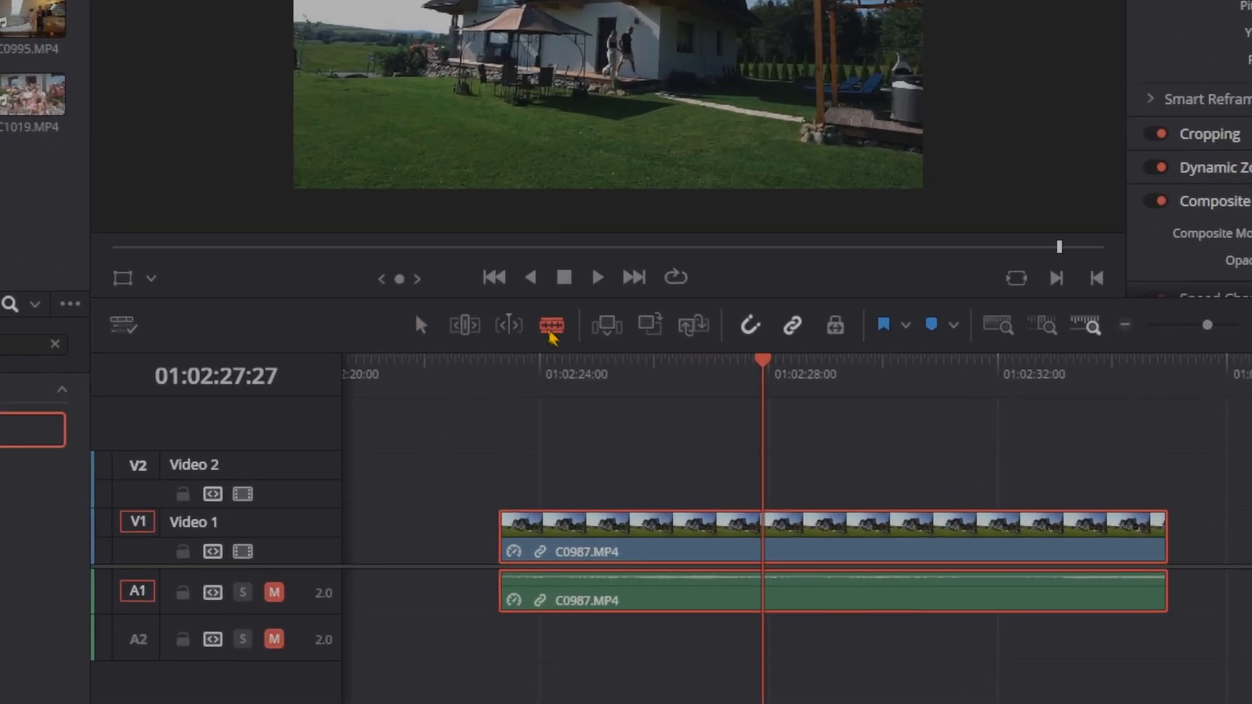
Split the C0987 clip and its audio at the playhead with the Blade tool and Ctrl+B
{"action": "left_click", "coordinate": [545, 326]}
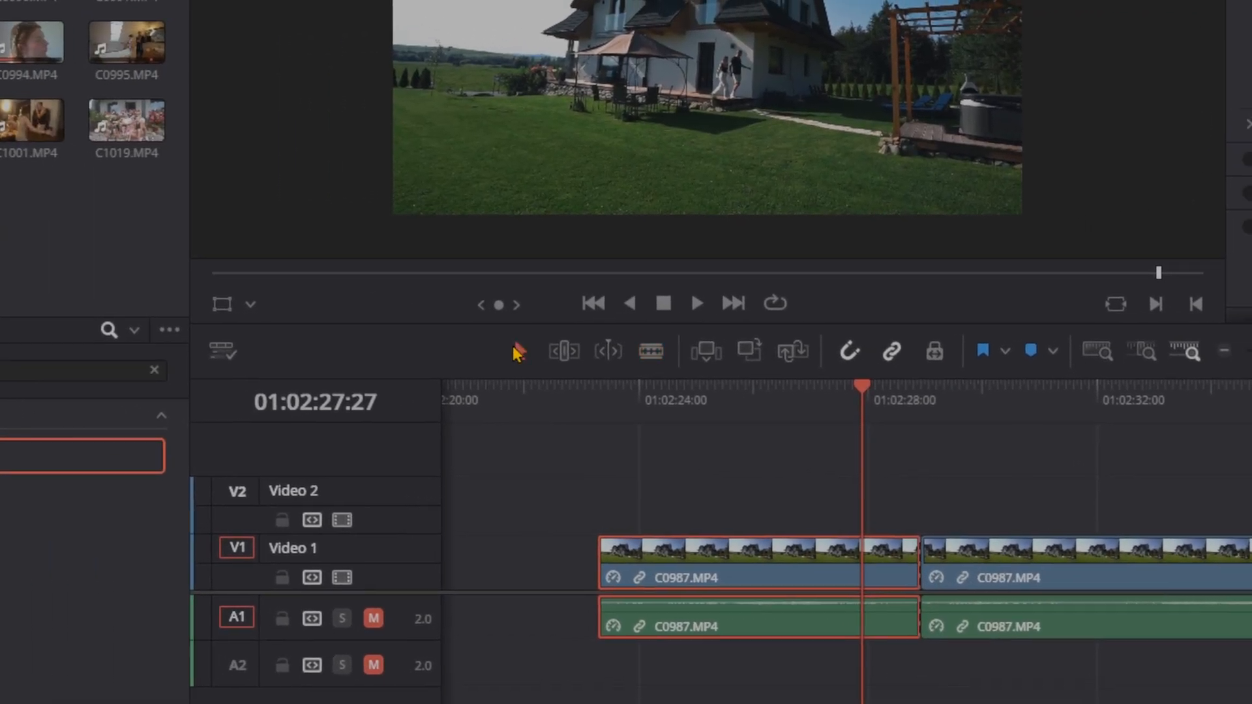
{"action": "key", "text": "ctrl+b"}
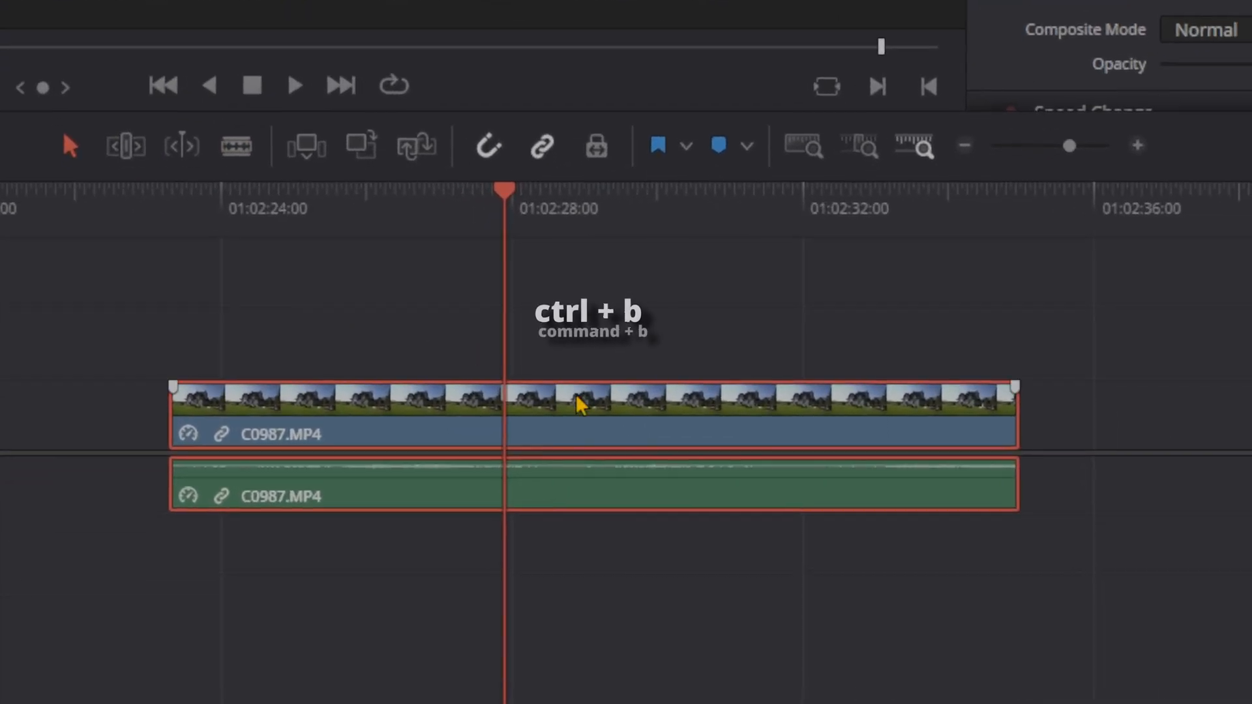
{"action": "key", "text": "ctrl+b"}
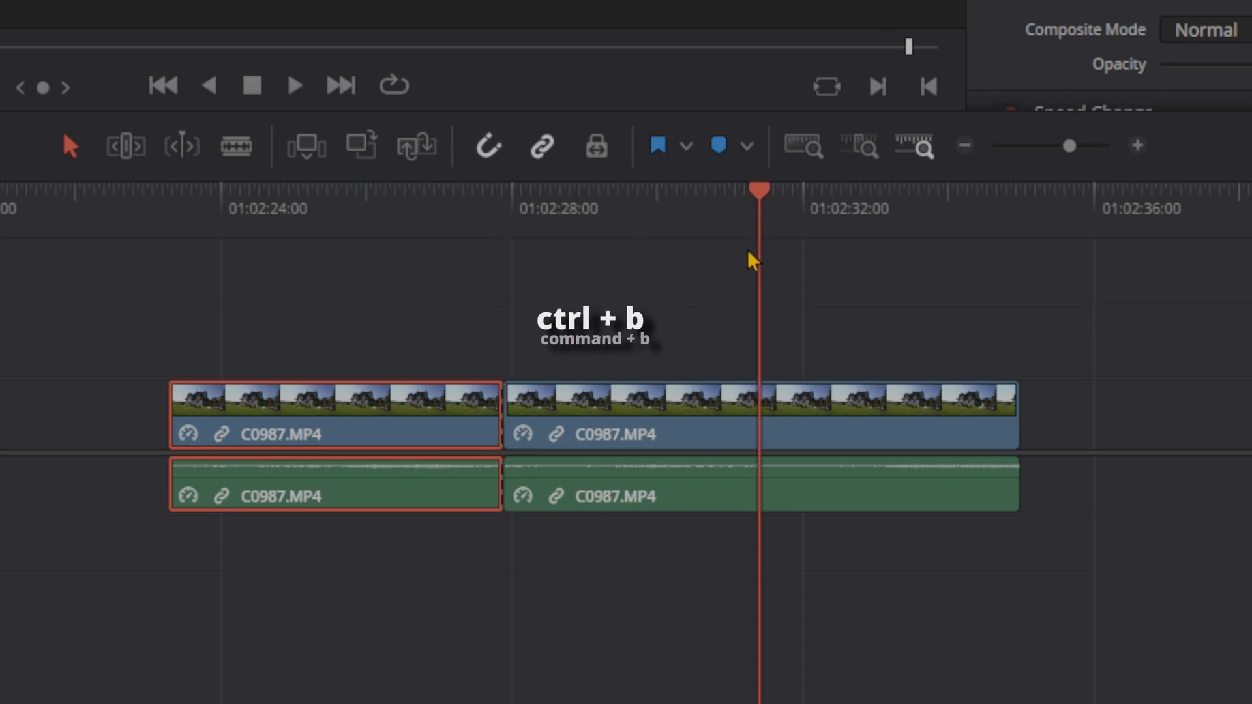
{"action": "key", "text": "ctrl+b"}
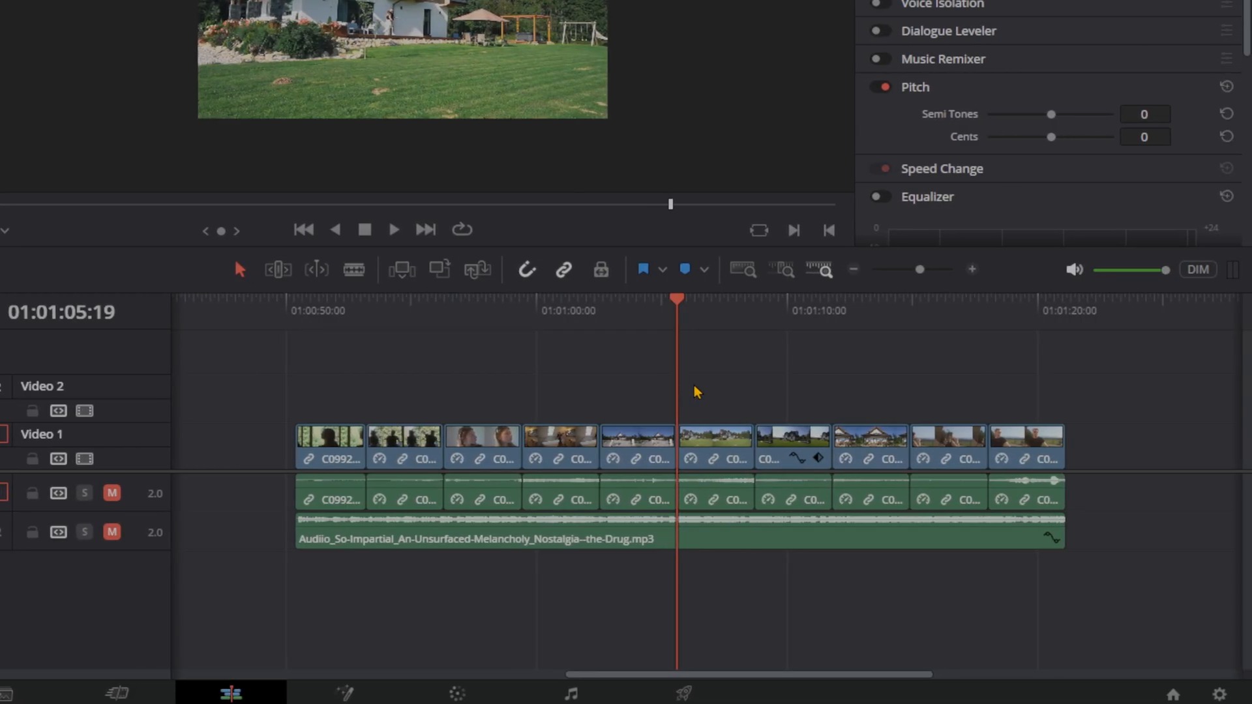
Select the later clips with the music track, shift them right, then select all clips
{"action": "key", "text": "alt+y"}
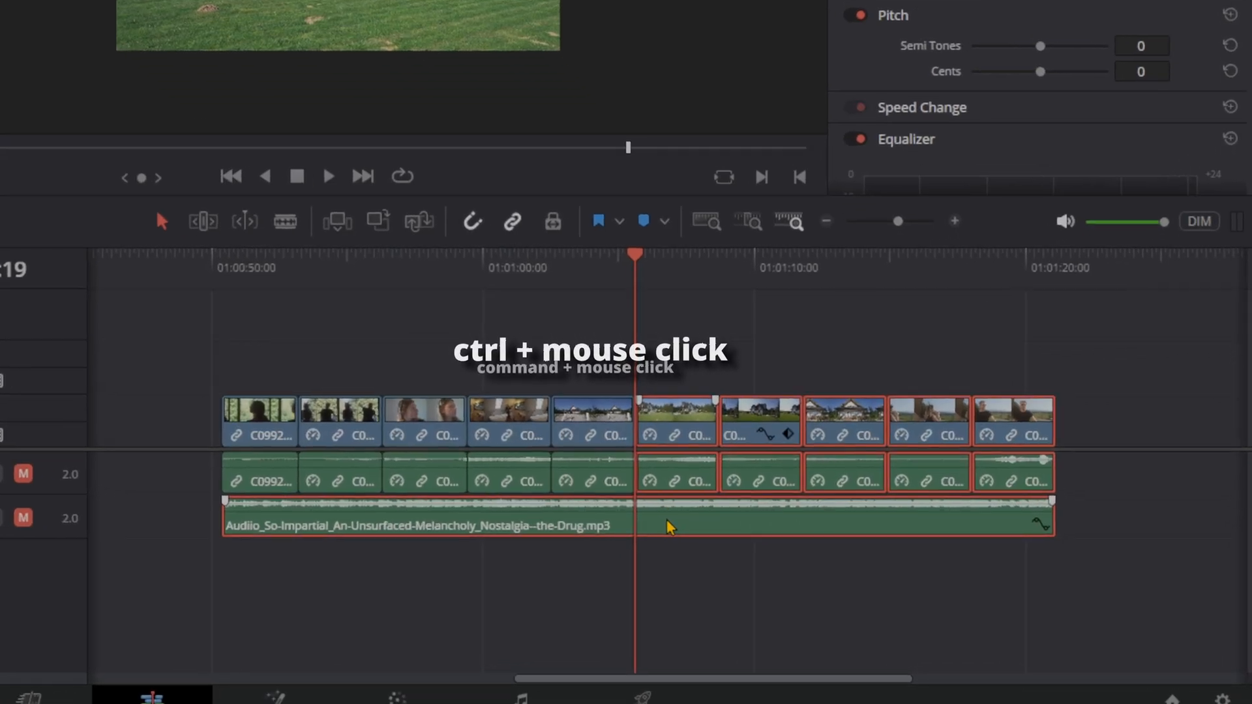
{"action": "left_click", "coordinate": [853, 139]}
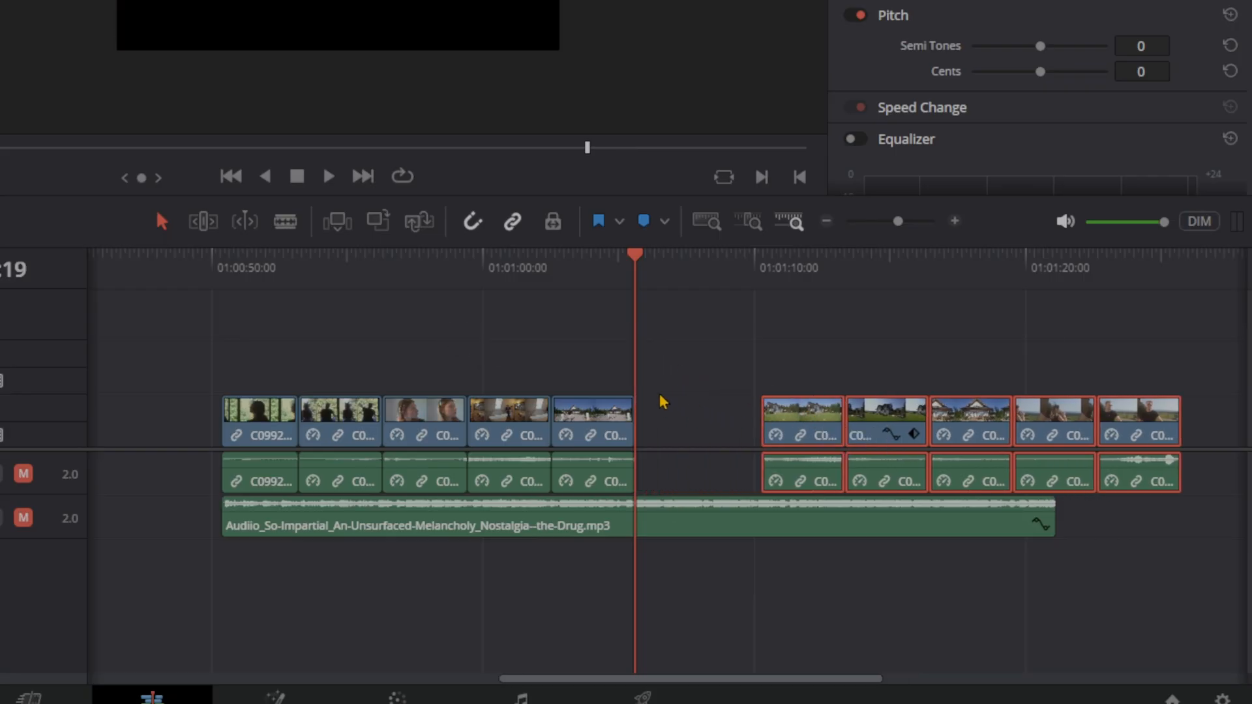
{"action": "key", "text": "ctrl+alt+y"}
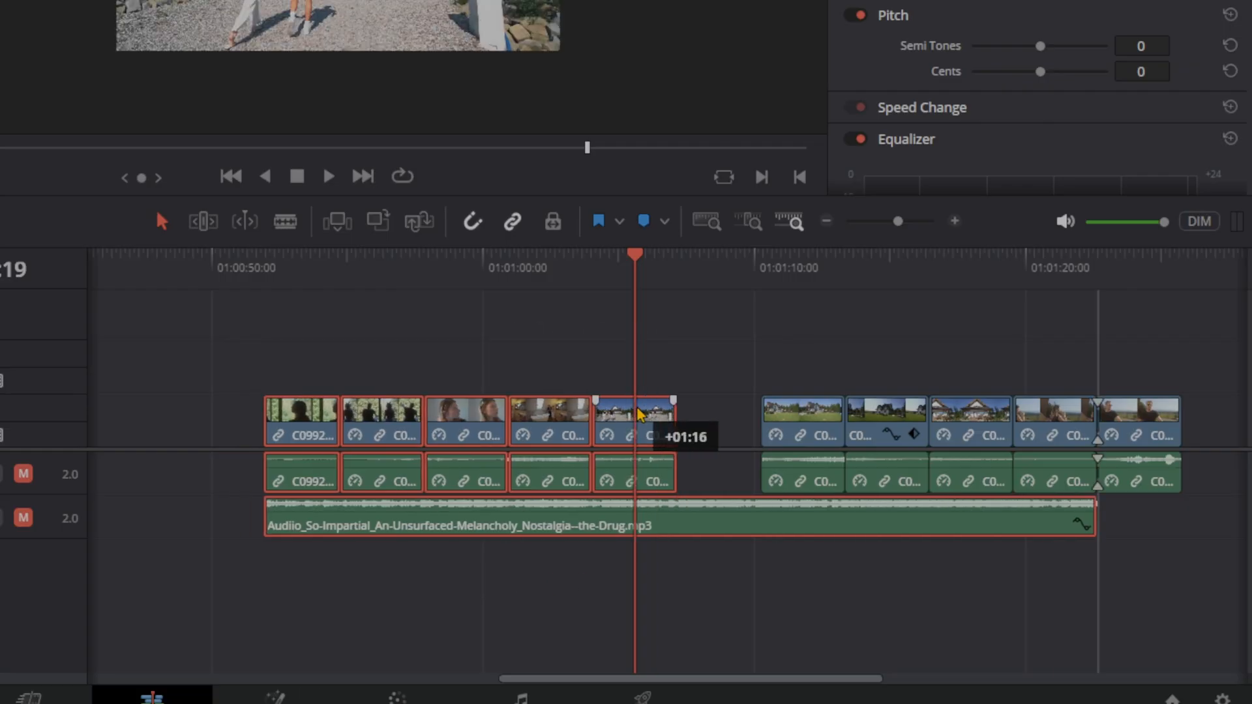
{"action": "key", "text": "ctrl+a"}
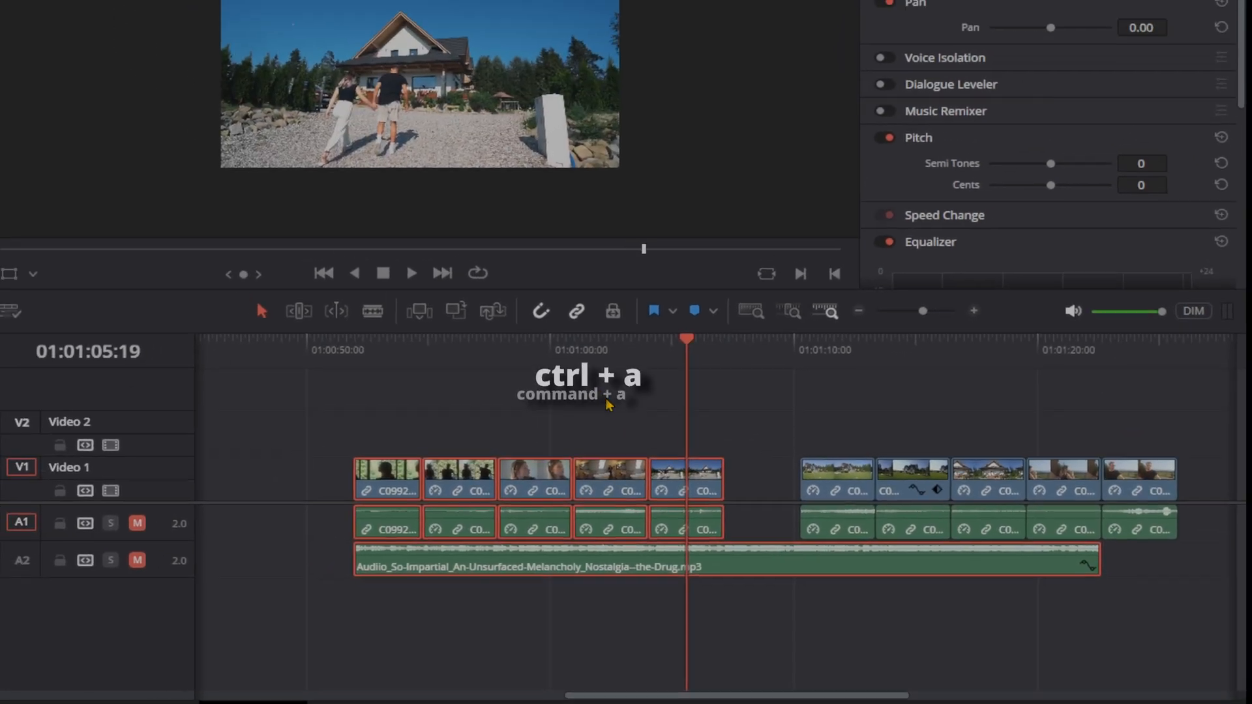
{"action": "key", "text": "ctrl+a"}
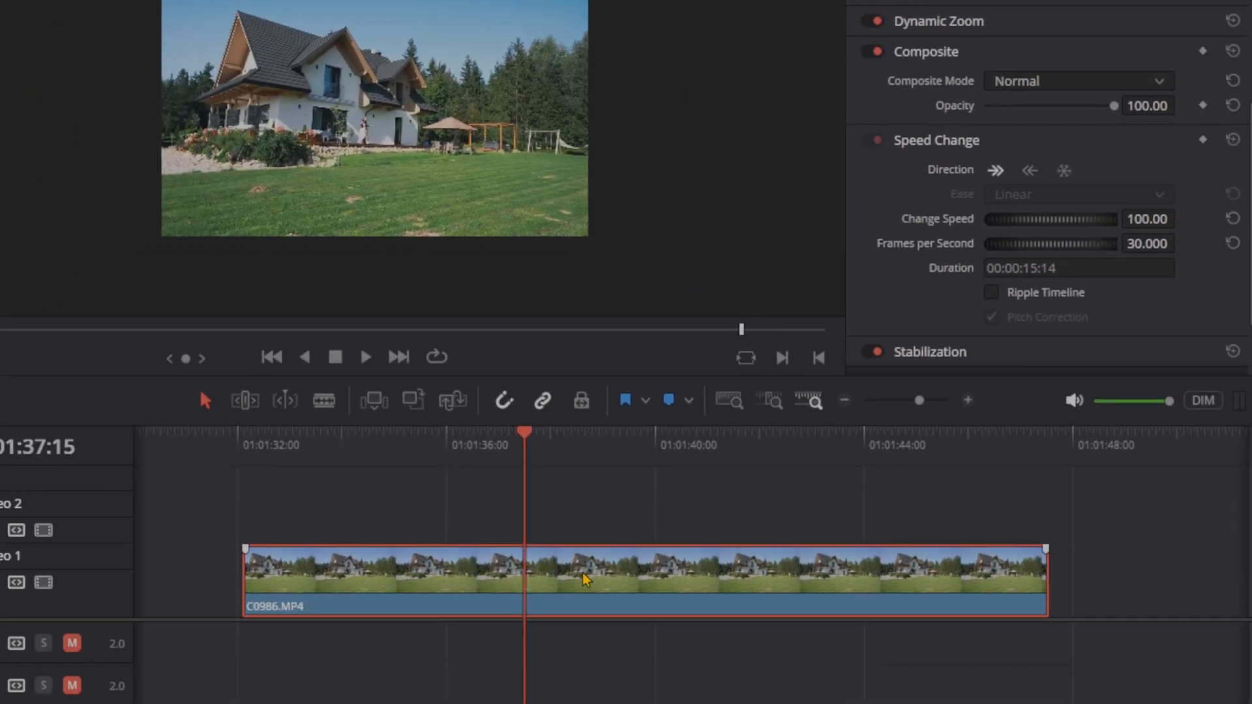
Show retime controls on C0986 and drag its end handle to 90% speed
{"action": "key", "text": "ctrl+r"}
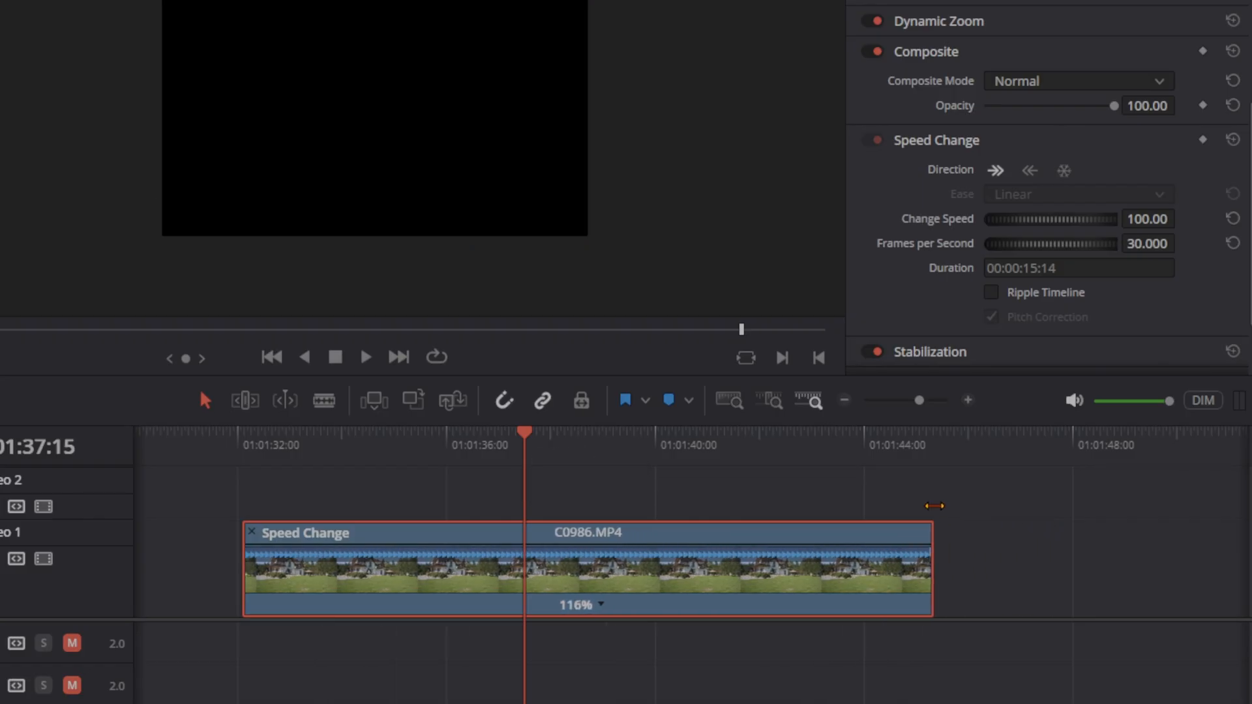
{"action": "left_click_drag", "start_coordinate": [933, 506], "coordinate": [1167, 533]}
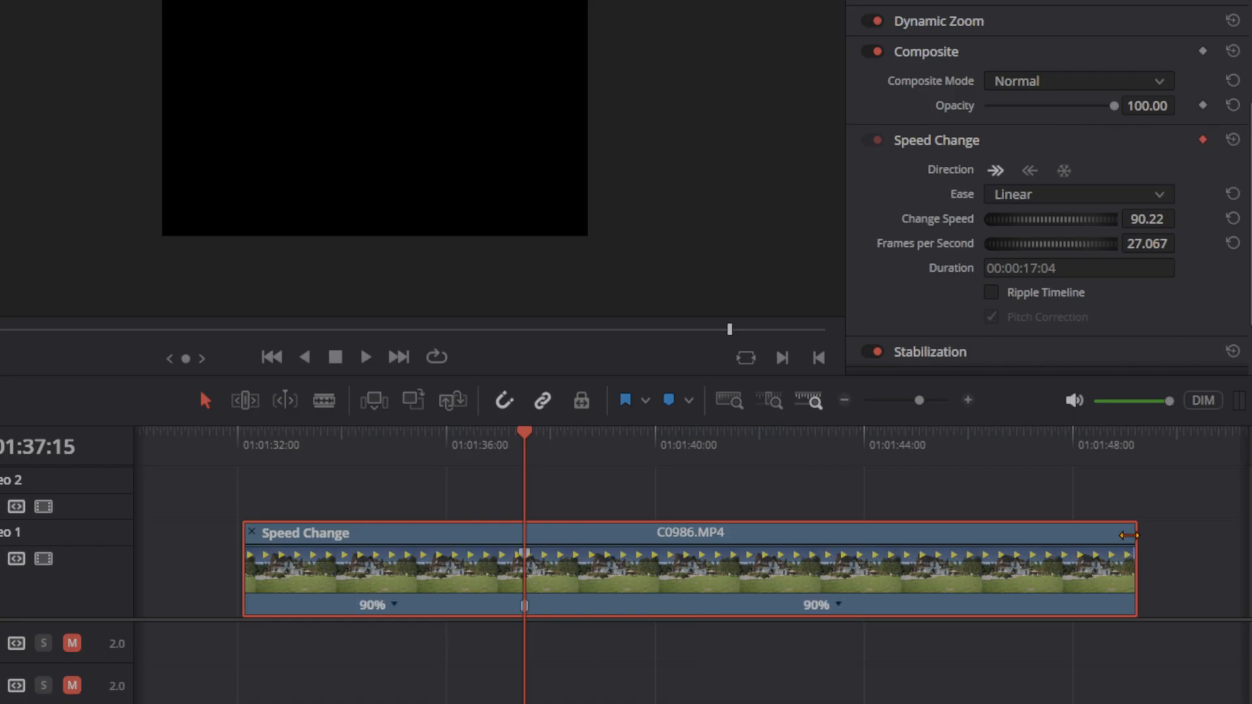
{"action": "left_click_drag", "start_coordinate": [1125, 535], "coordinate": [930, 516]}
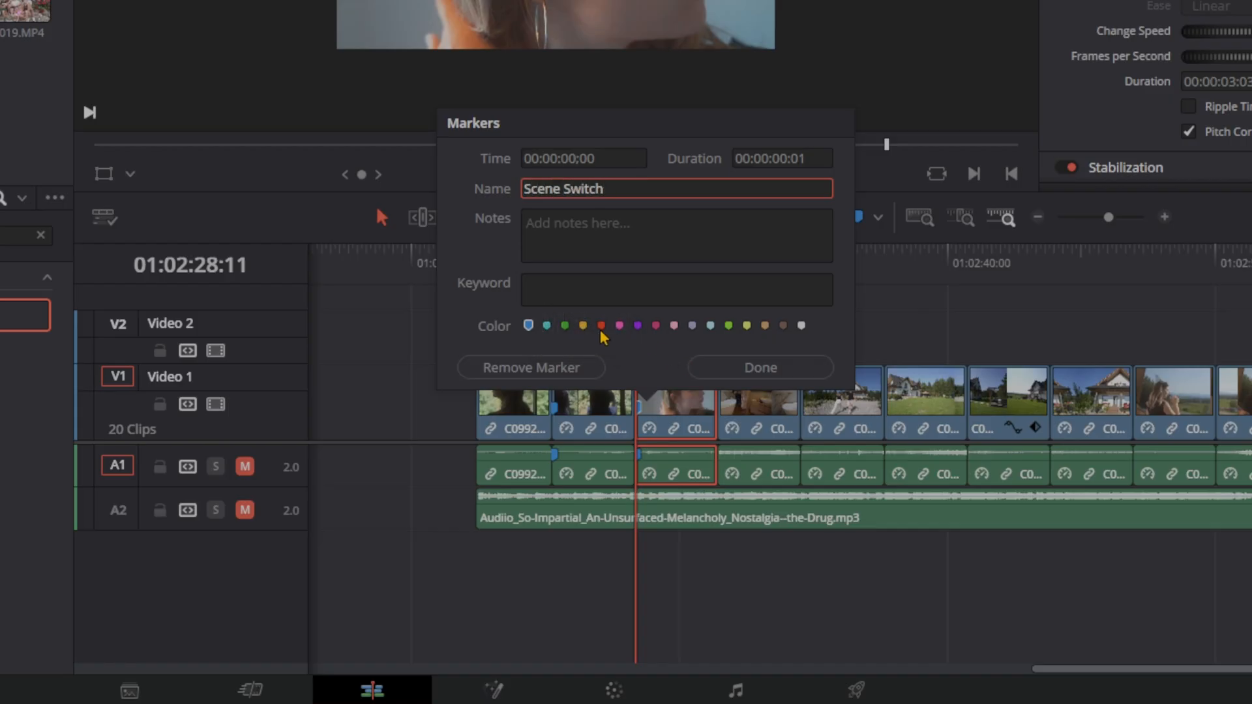
Give the Scene Switch marker a red colour
{"action": "left_click", "coordinate": [759, 367]}
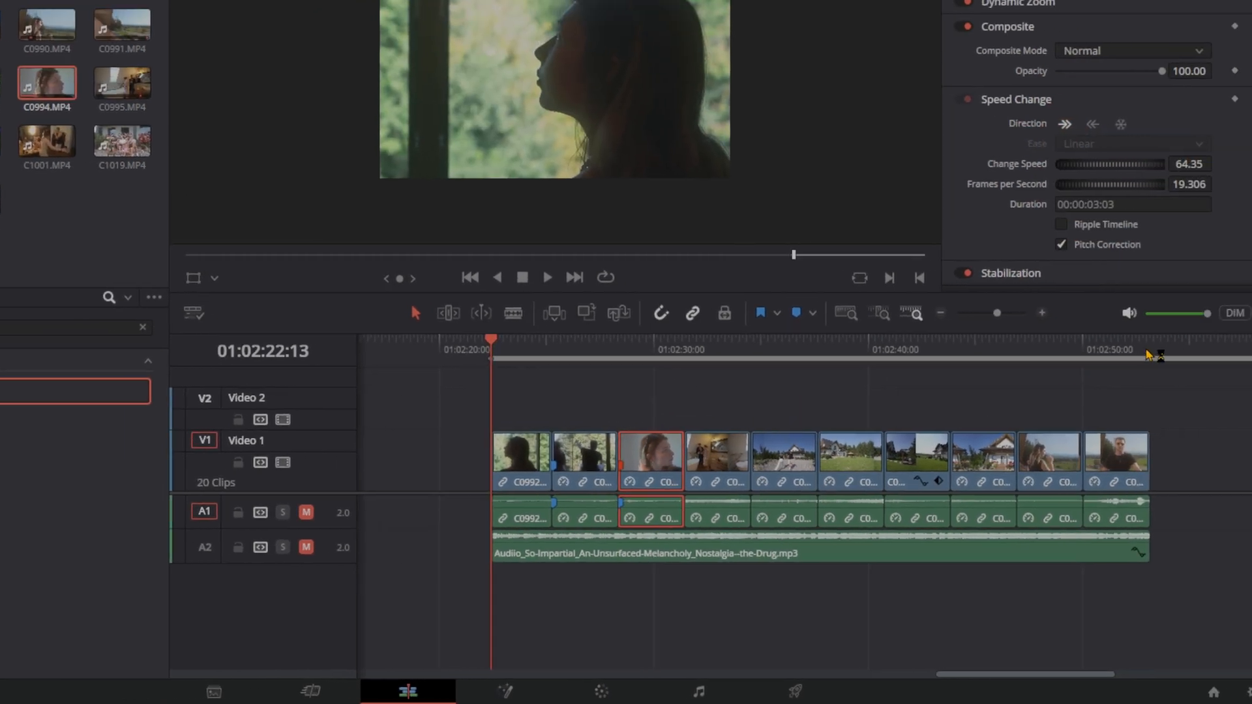
Jump to the timeline end and remove all markers from the ruler
{"action": "left_click", "coordinate": [1137, 350]}
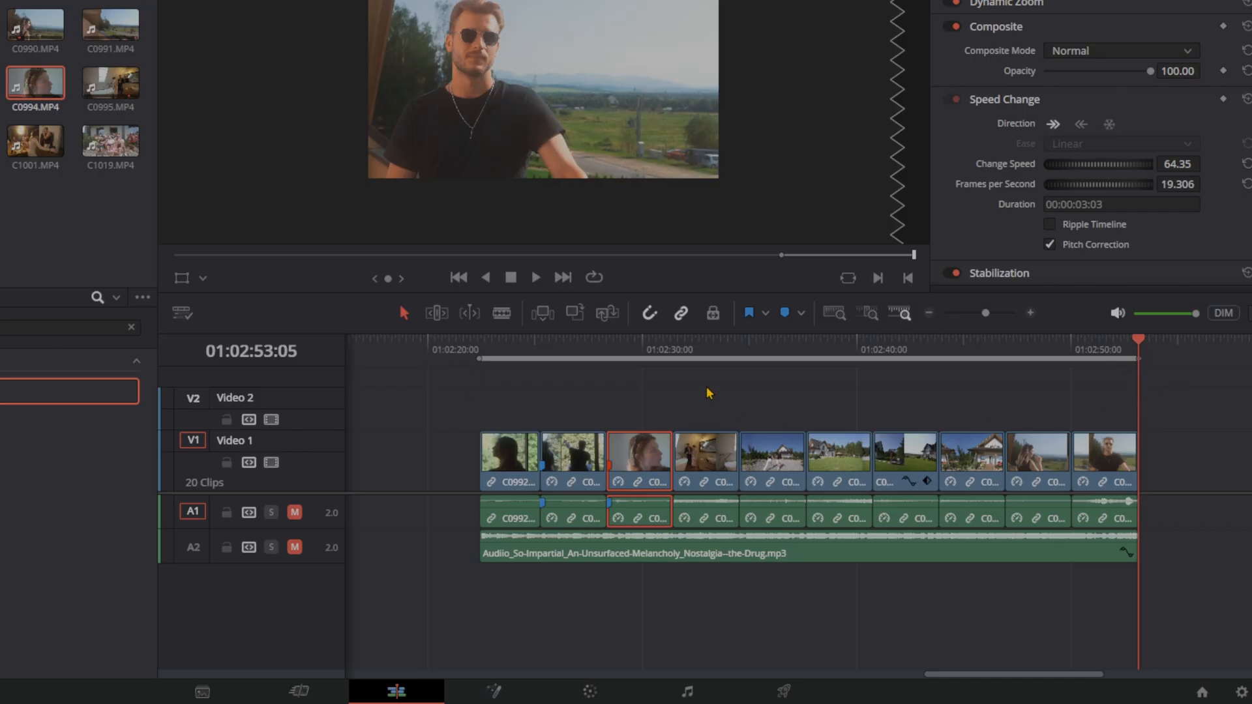
{"action": "mouse_move", "coordinate": [458, 370]}
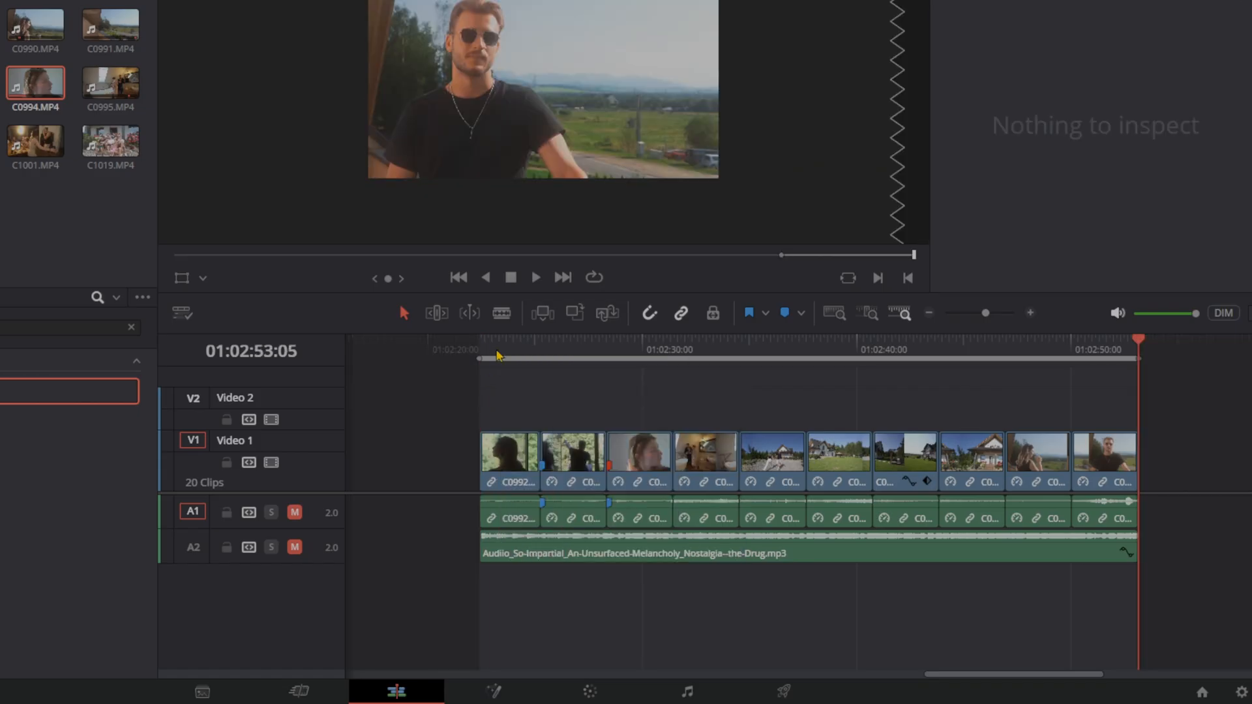
{"action": "mouse_move", "coordinate": [540, 401]}
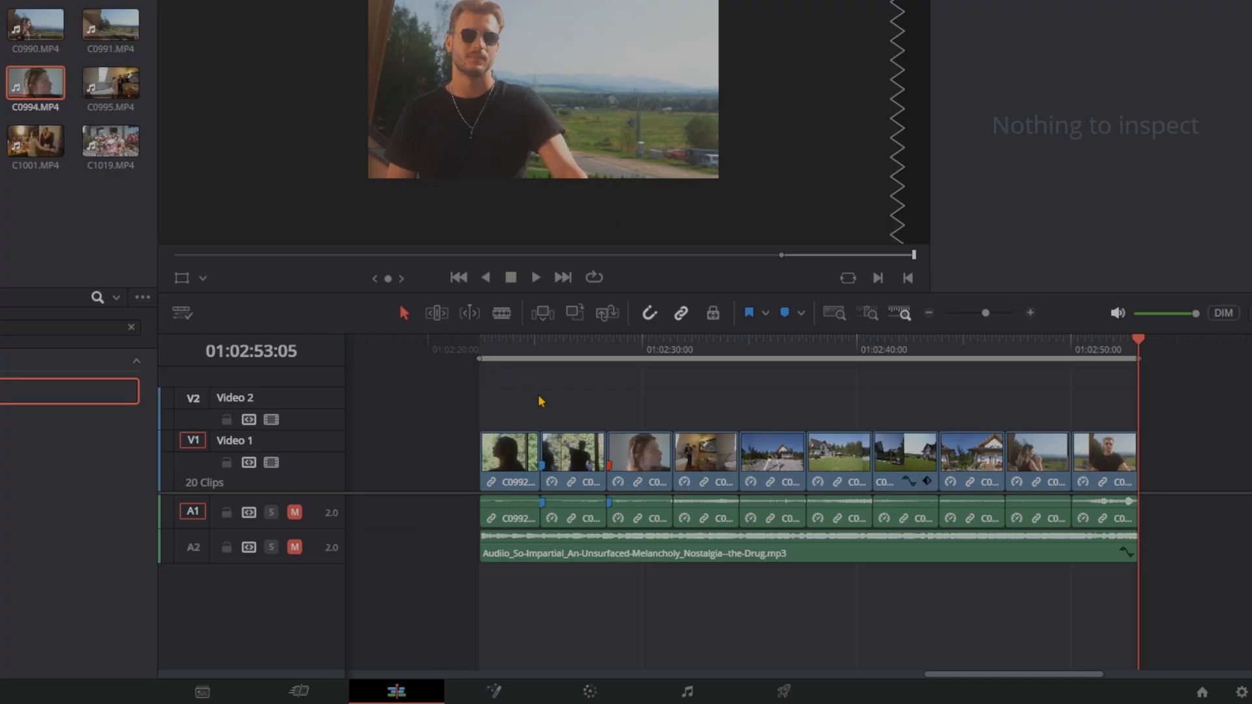
{"action": "mouse_move", "coordinate": [742, 357]}
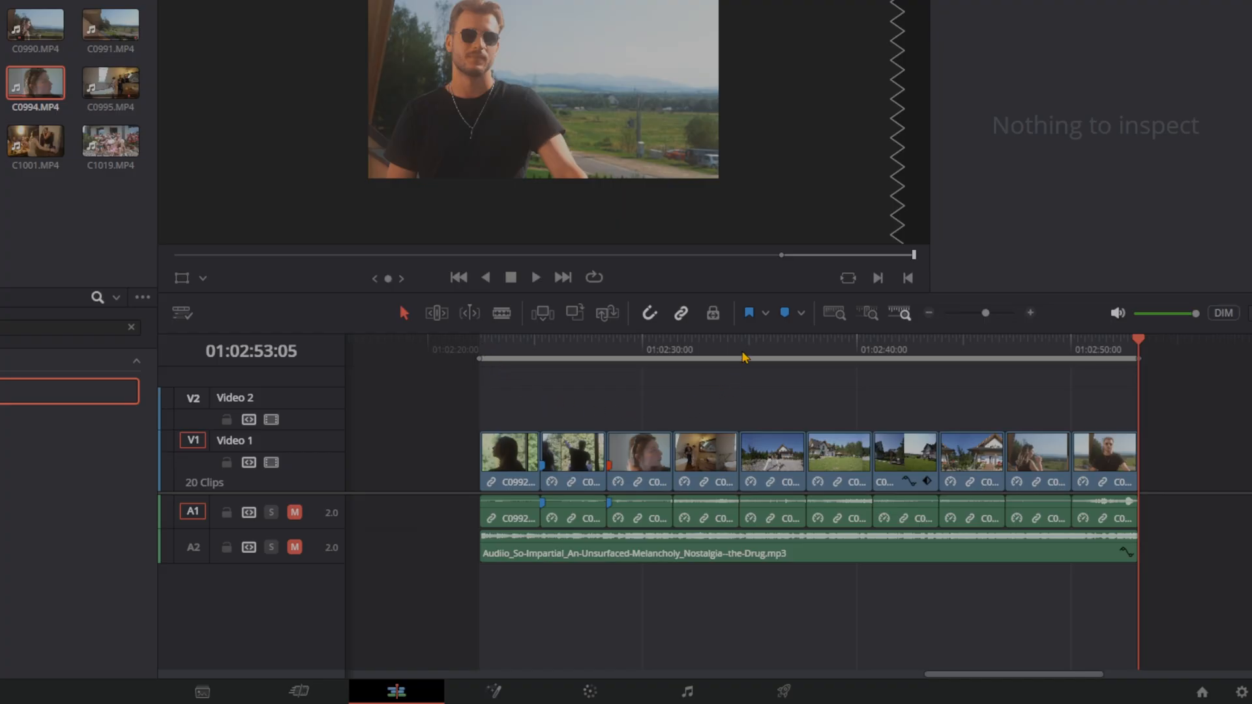
{"action": "right_click", "coordinate": [742, 358]}
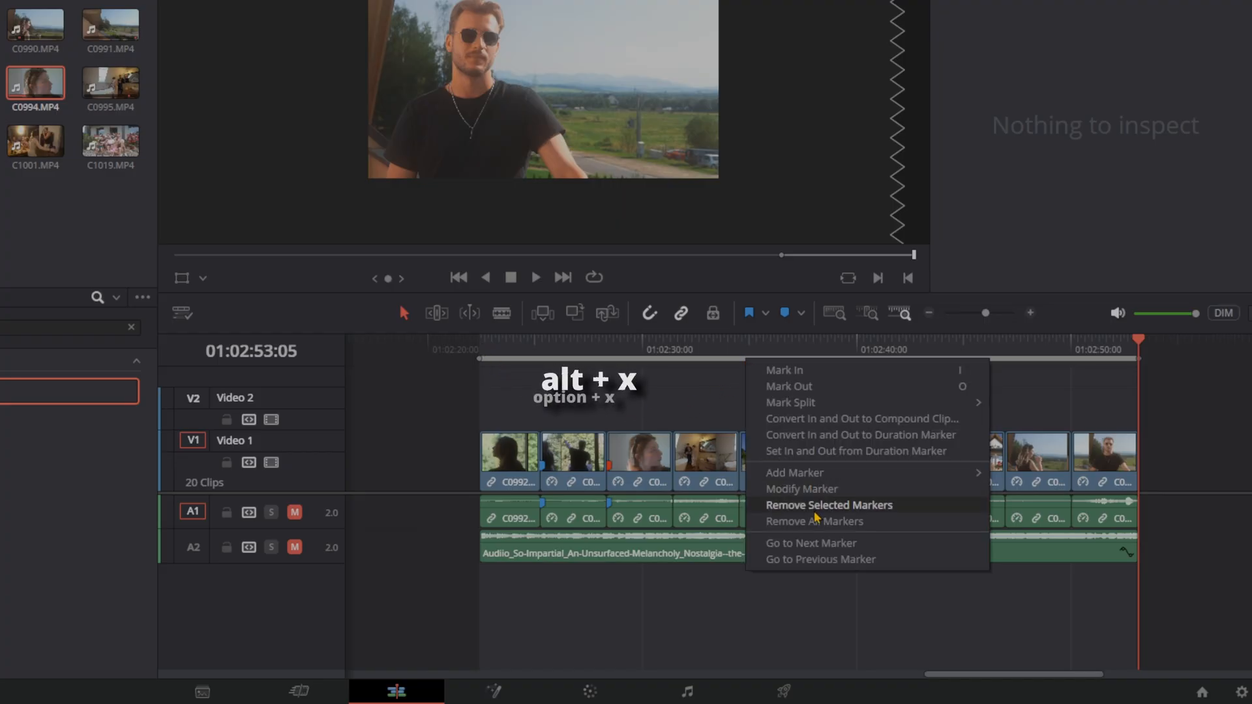
{"action": "left_click", "coordinate": [828, 504]}
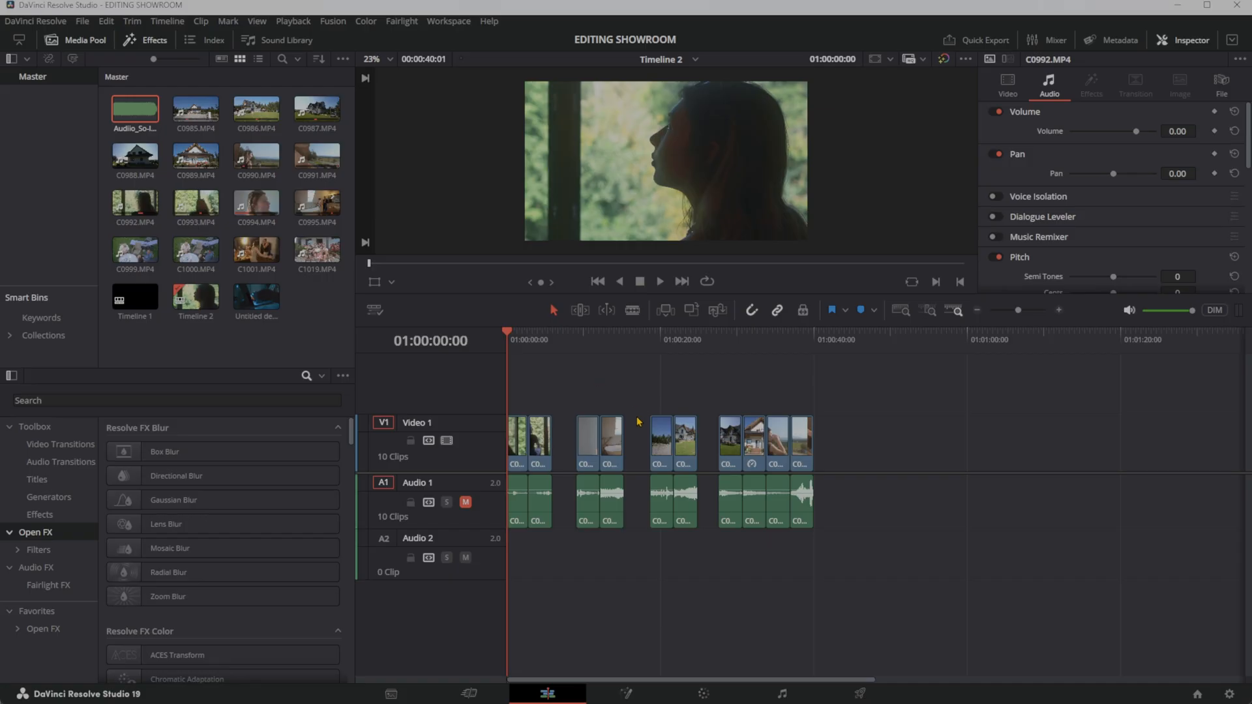
{"action": "mouse_move", "coordinate": [598, 370]}
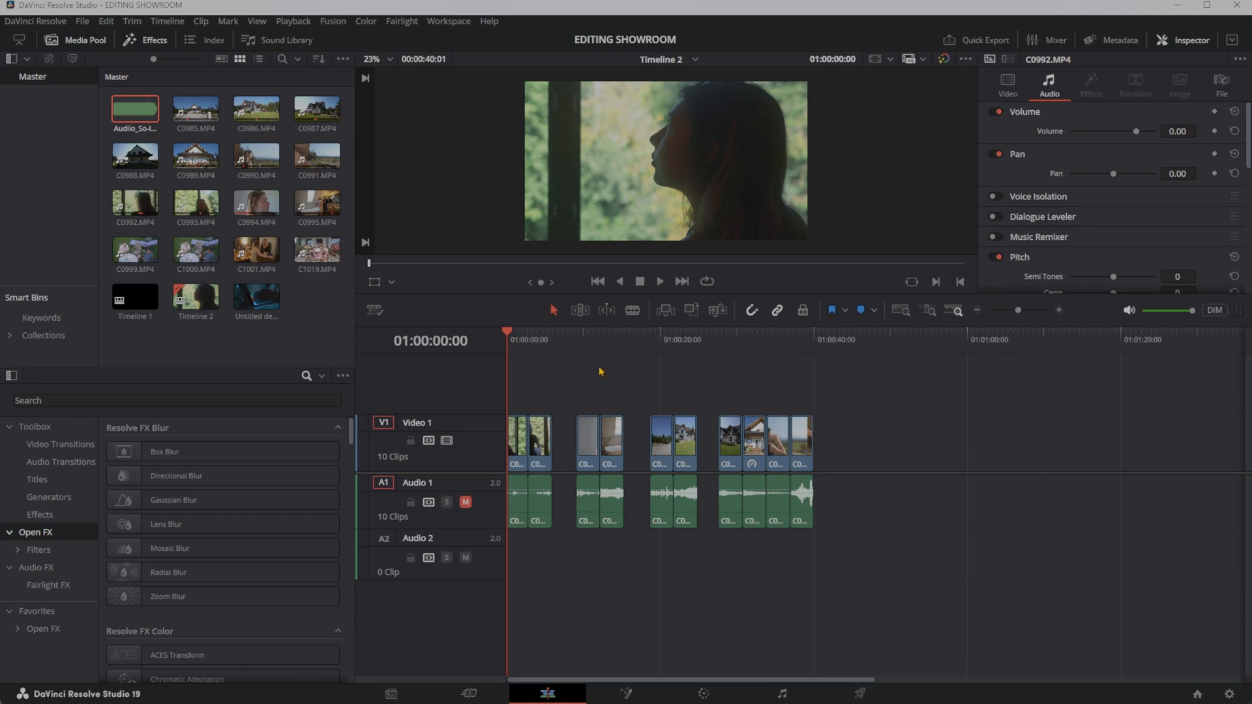
In Keyboard Customization, search 'delete gap', assign G to Delete Gaps and close
{"action": "key", "text": "ctrl+alt+k"}
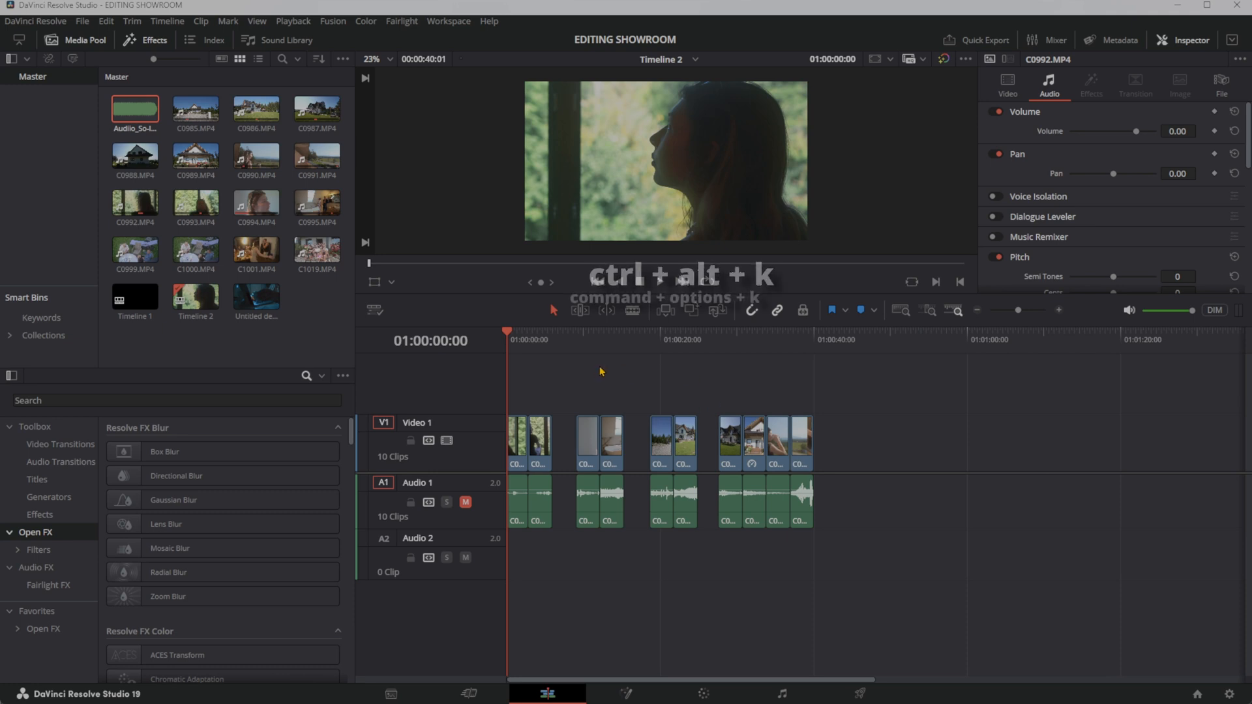
{"action": "key", "text": "ctrl+alt+k"}
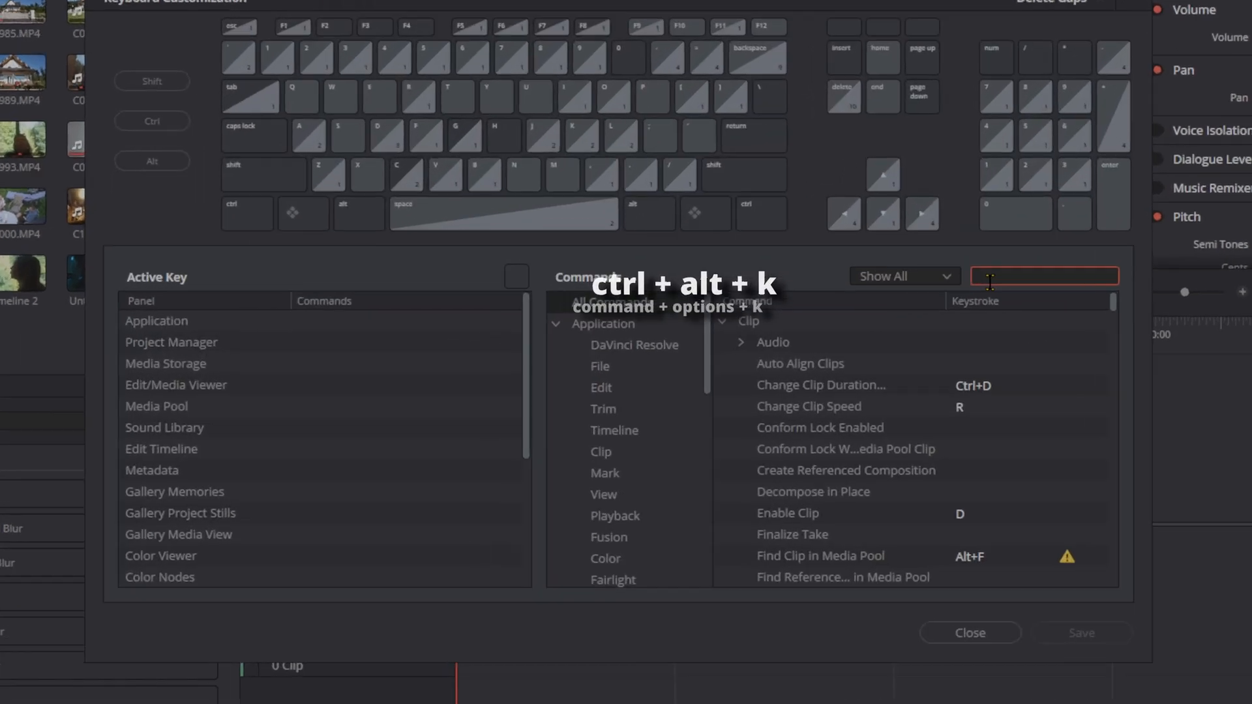
{"action": "type", "text": "delete gaps"}
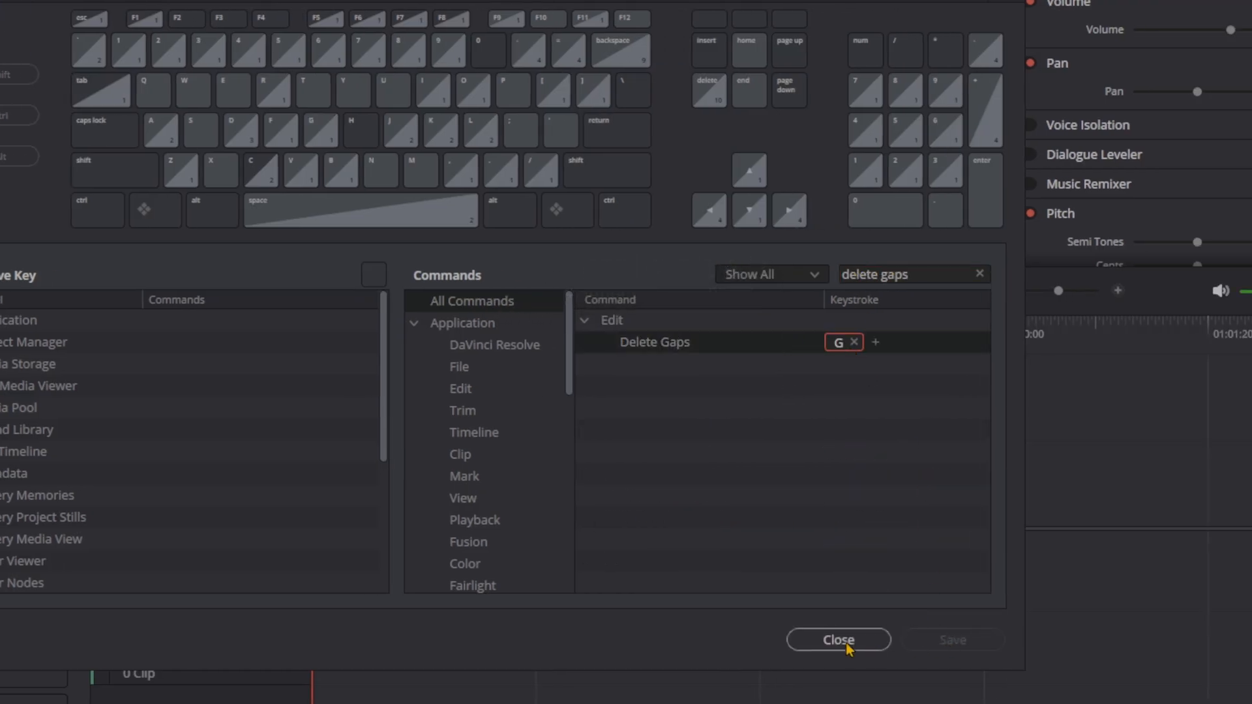
{"action": "left_click", "coordinate": [837, 639]}
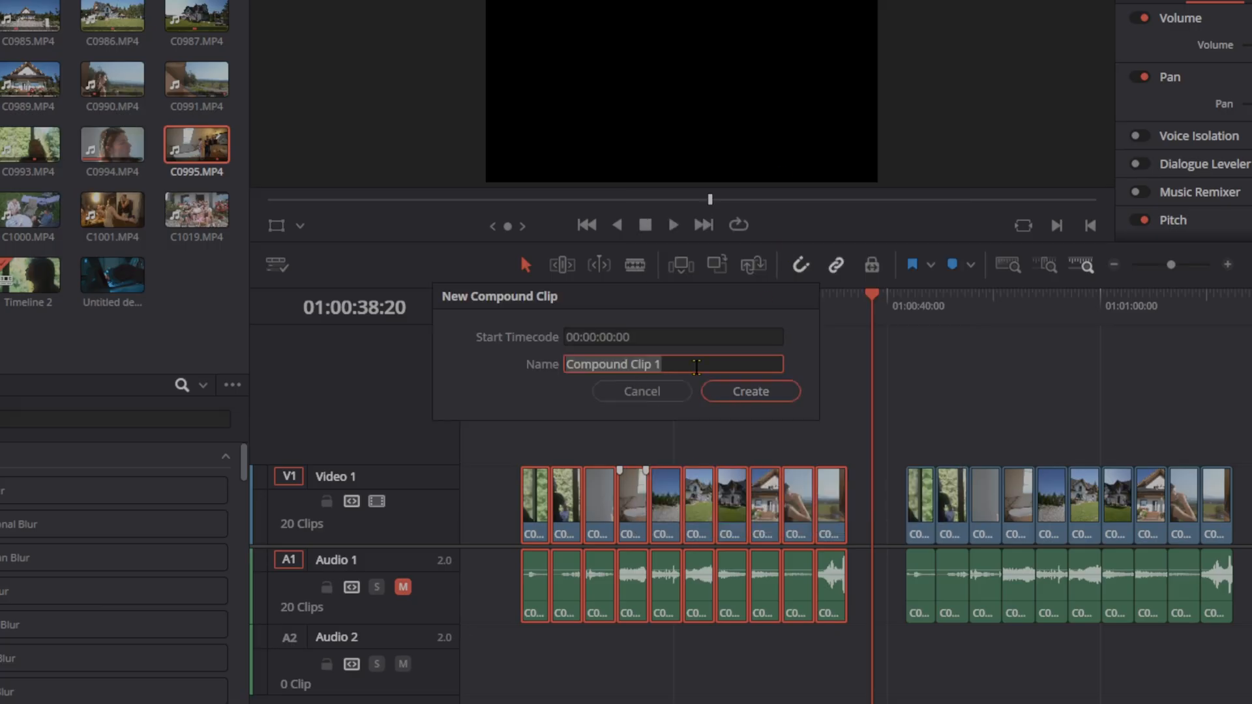
Create Compound Clip 1, then bind Alt+C to New Compound Clip in Keyboard Customization
{"action": "left_click", "coordinate": [749, 392]}
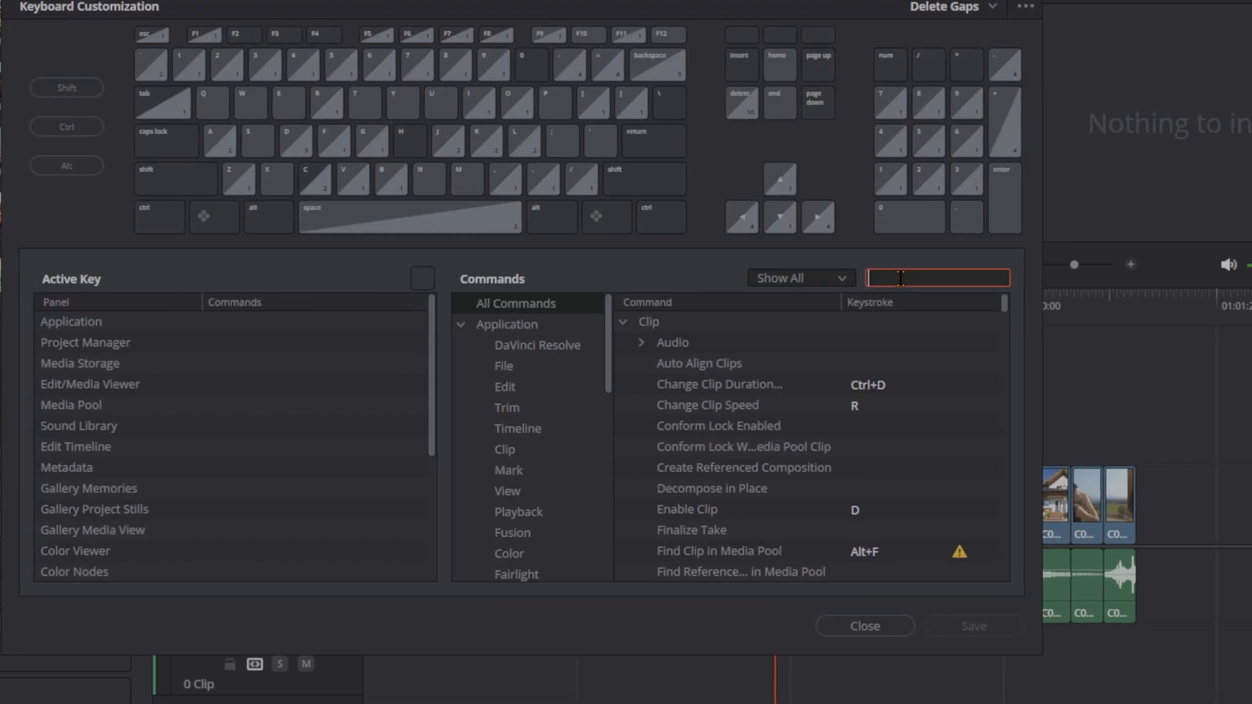
{"action": "type", "text": "compound"}
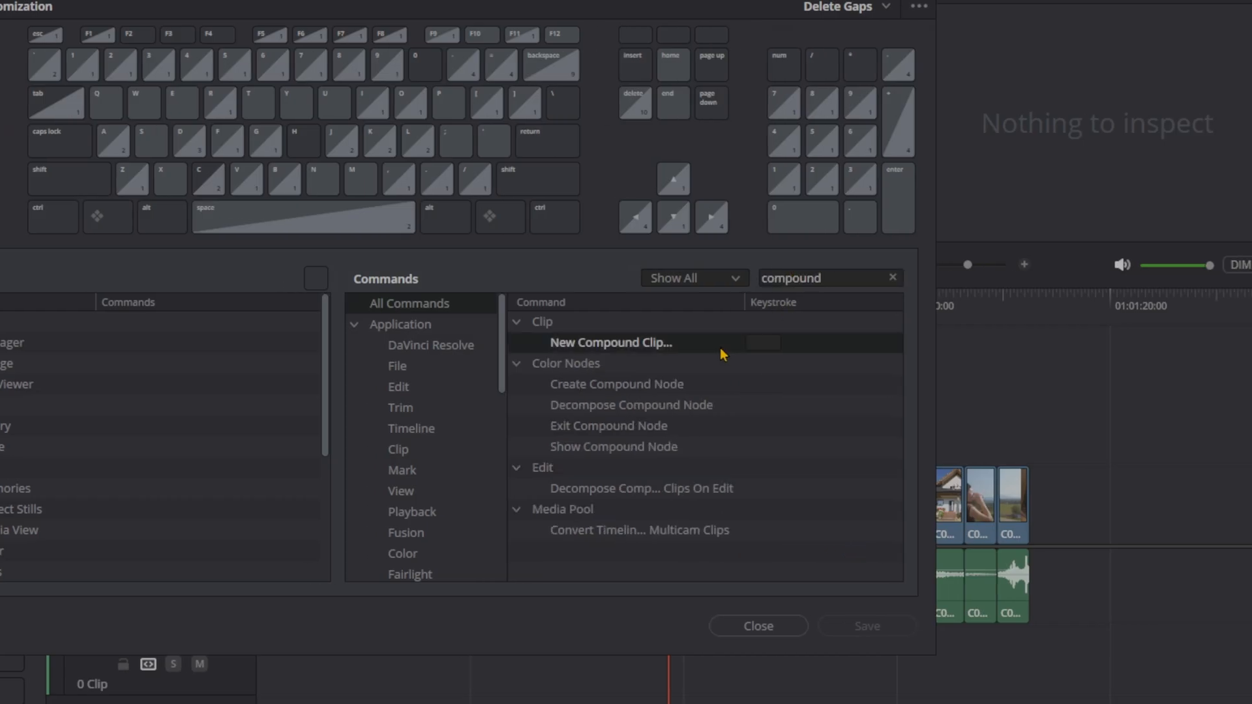
{"action": "left_click", "coordinate": [761, 343]}
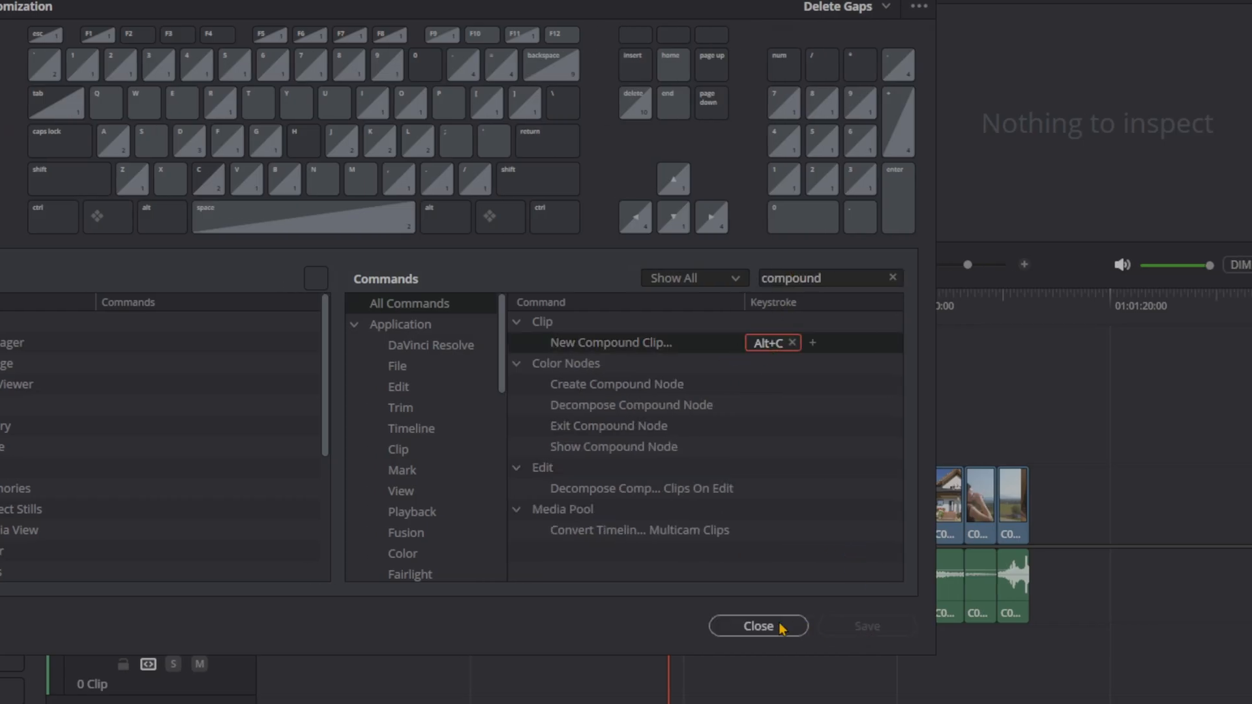
{"action": "left_click", "coordinate": [756, 626]}
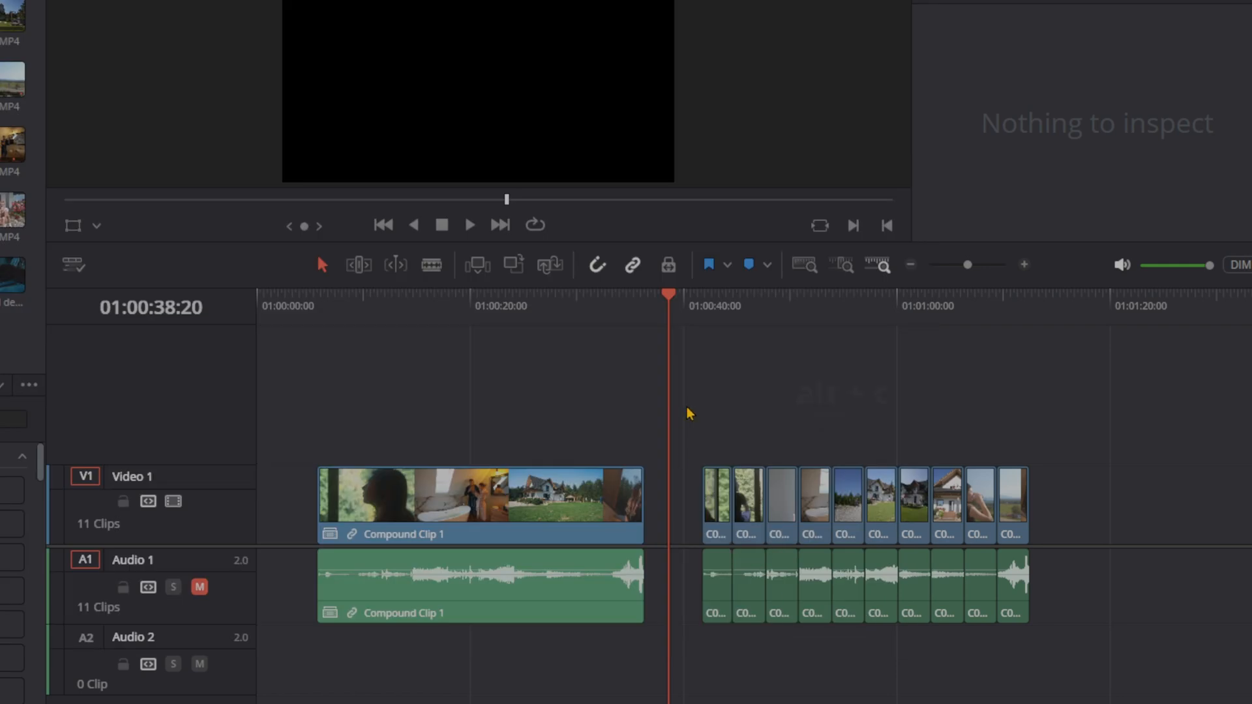
Turn the second group of clips into Compound Clip 2 using Alt+C
{"action": "key", "text": "alt+c"}
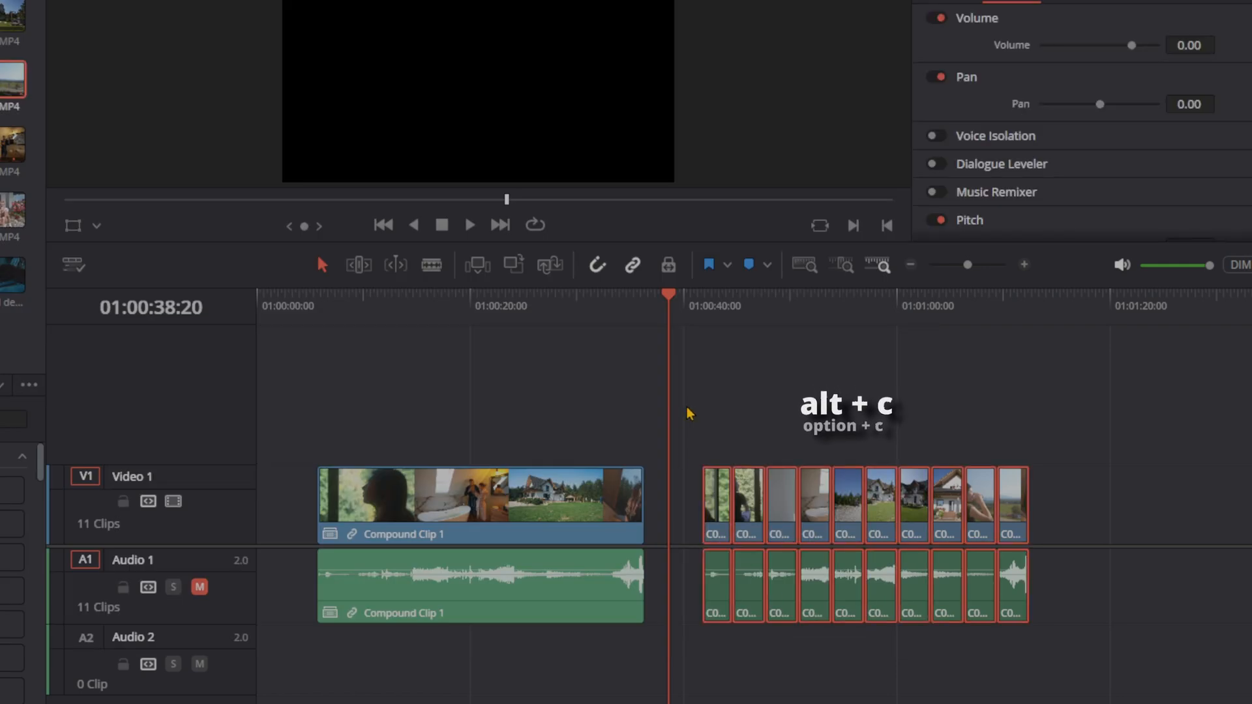
{"action": "key", "text": "alt+c"}
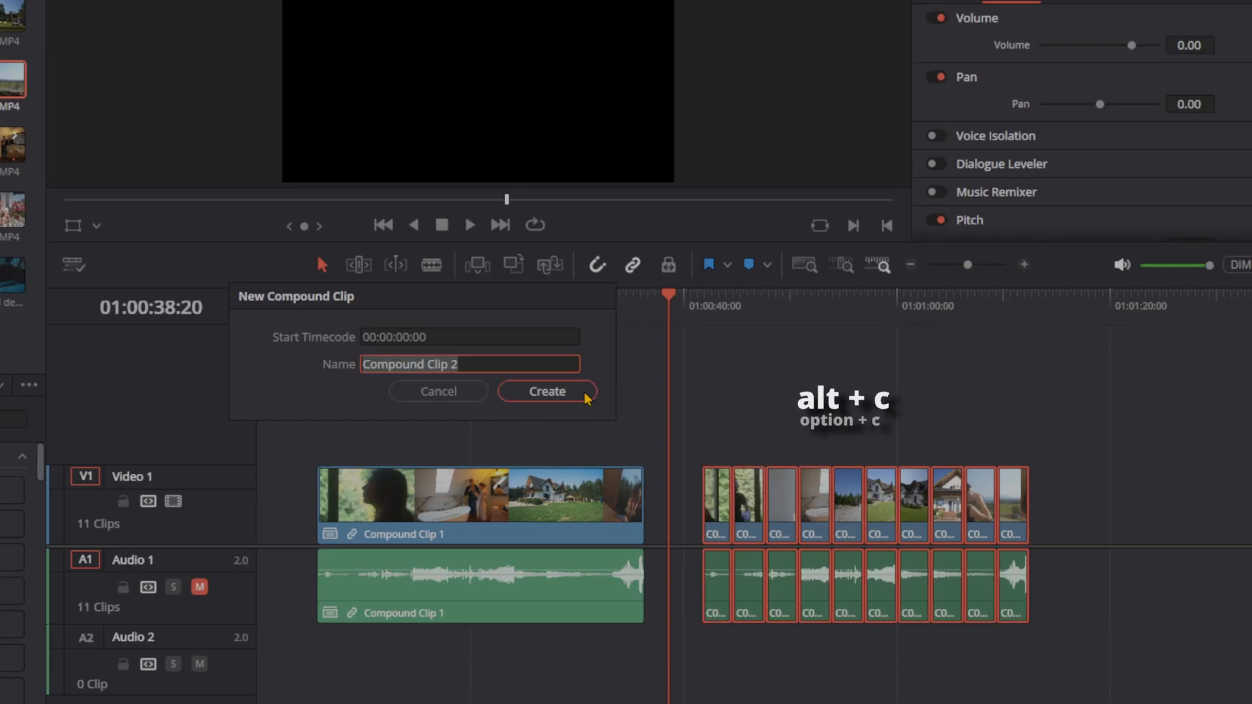
{"action": "left_click", "coordinate": [547, 391]}
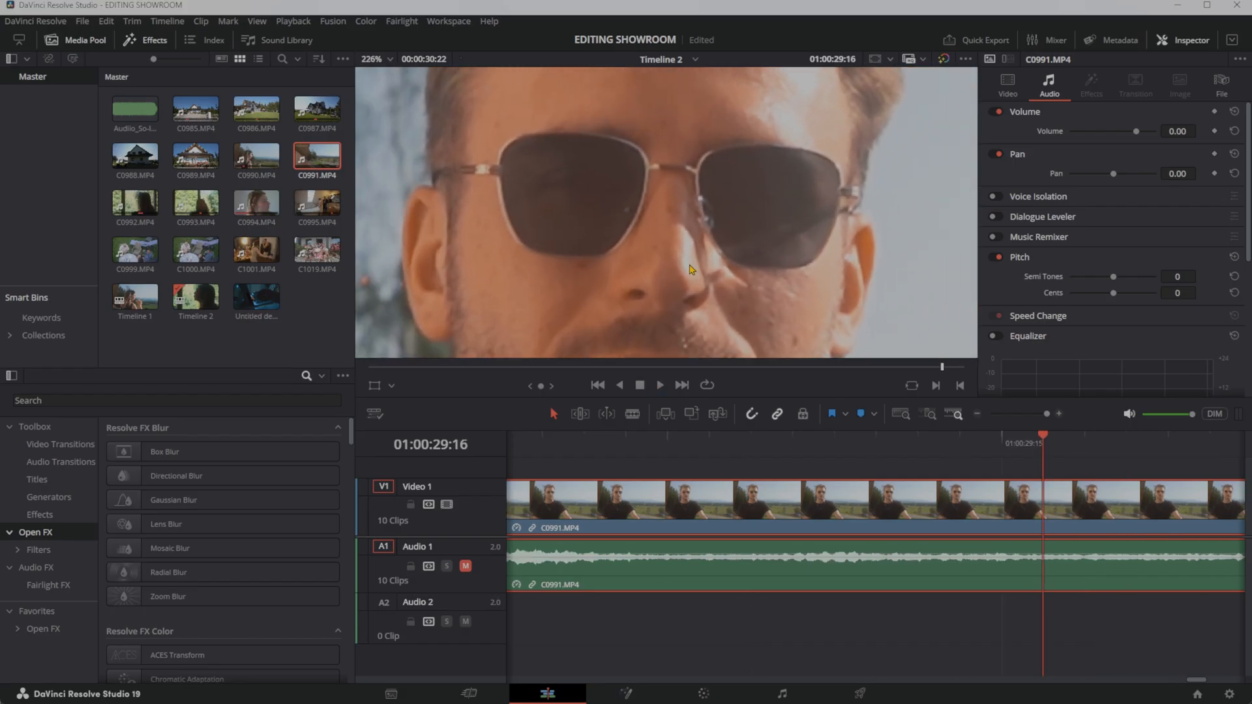
Zoom the viewer to fit the whole frame and fit the timeline into view
{"action": "key", "text": "shift+z"}
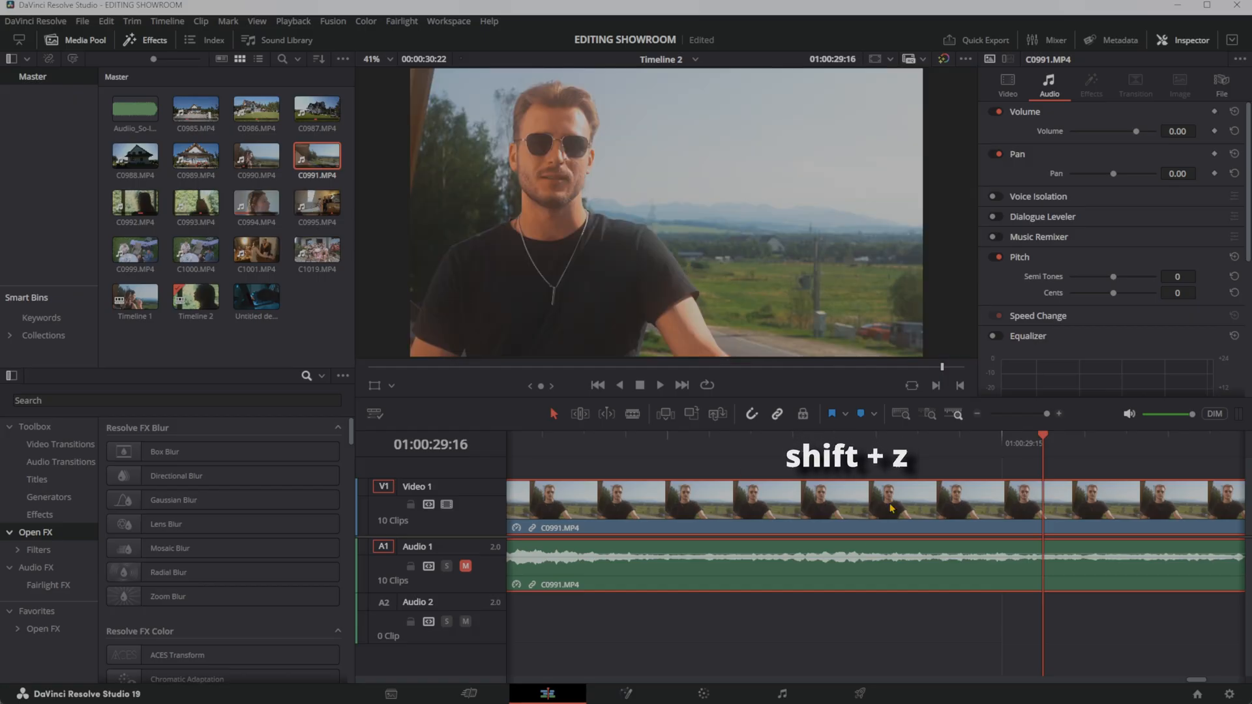
{"action": "key", "text": "shift+z"}
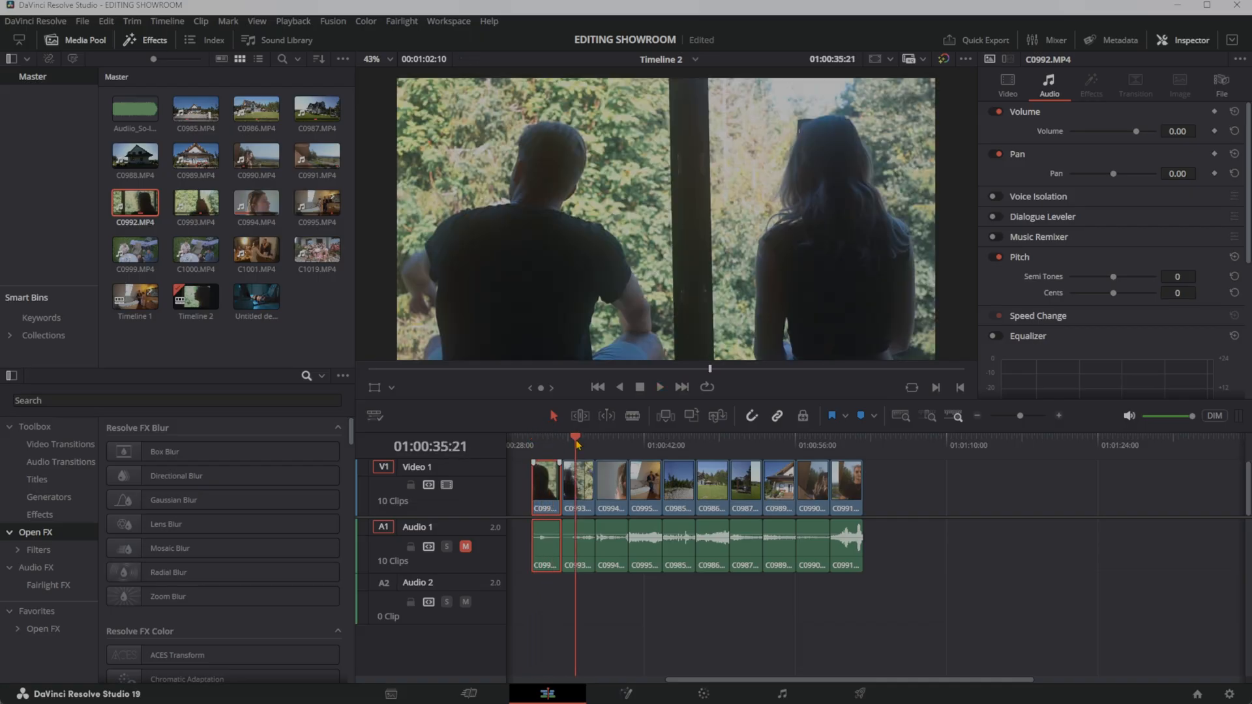
Copy C0992 and paste its video and audio attributes onto the other 18 clips
{"action": "key", "text": "ctrl+c"}
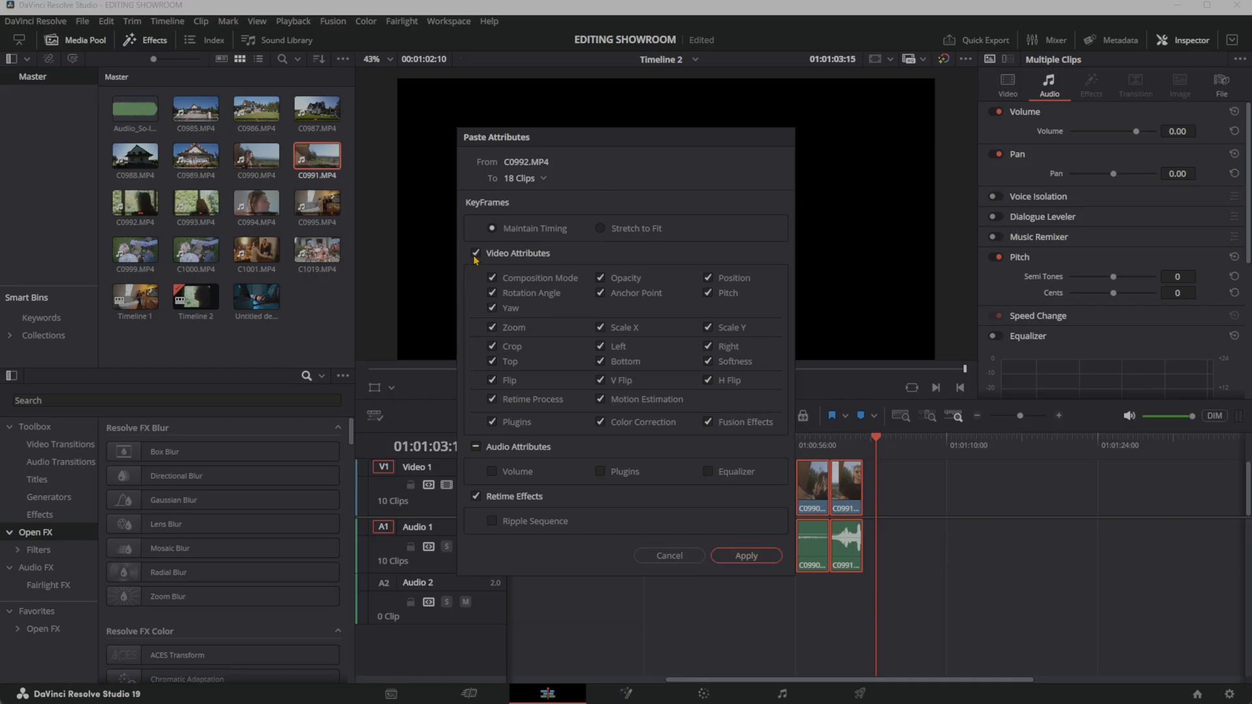
{"action": "mouse_move", "coordinate": [474, 314]}
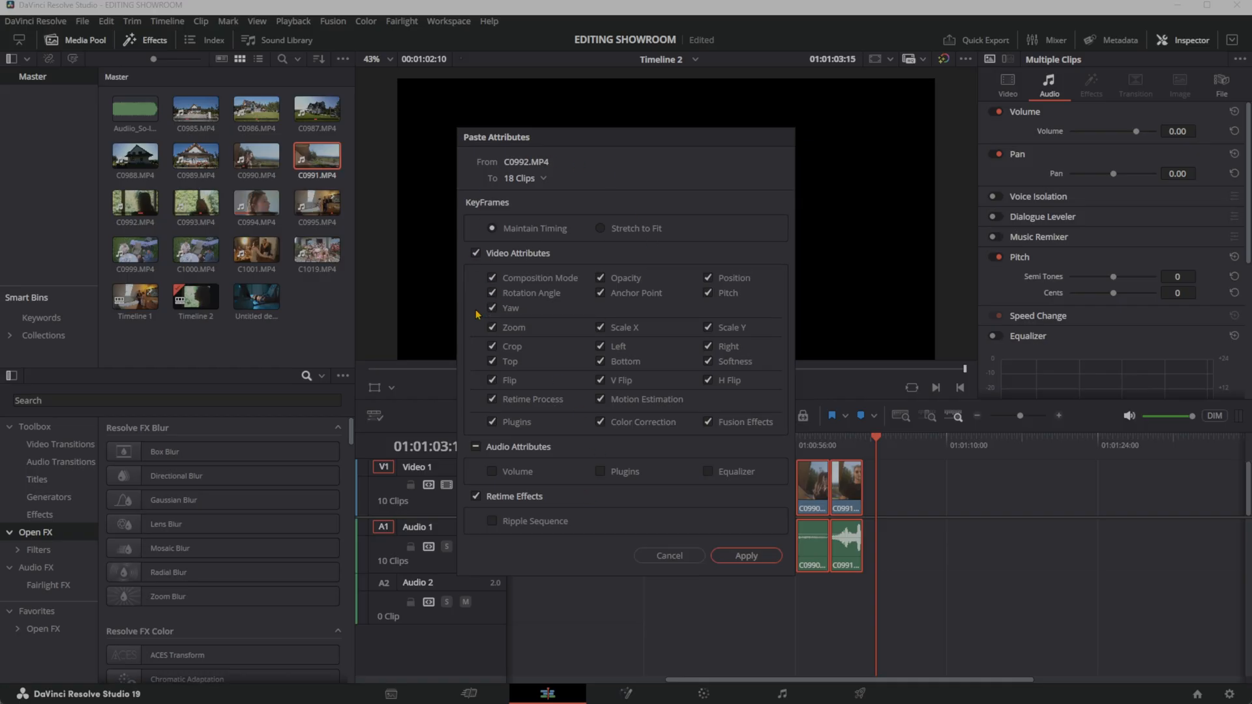
{"action": "left_click", "coordinate": [477, 446]}
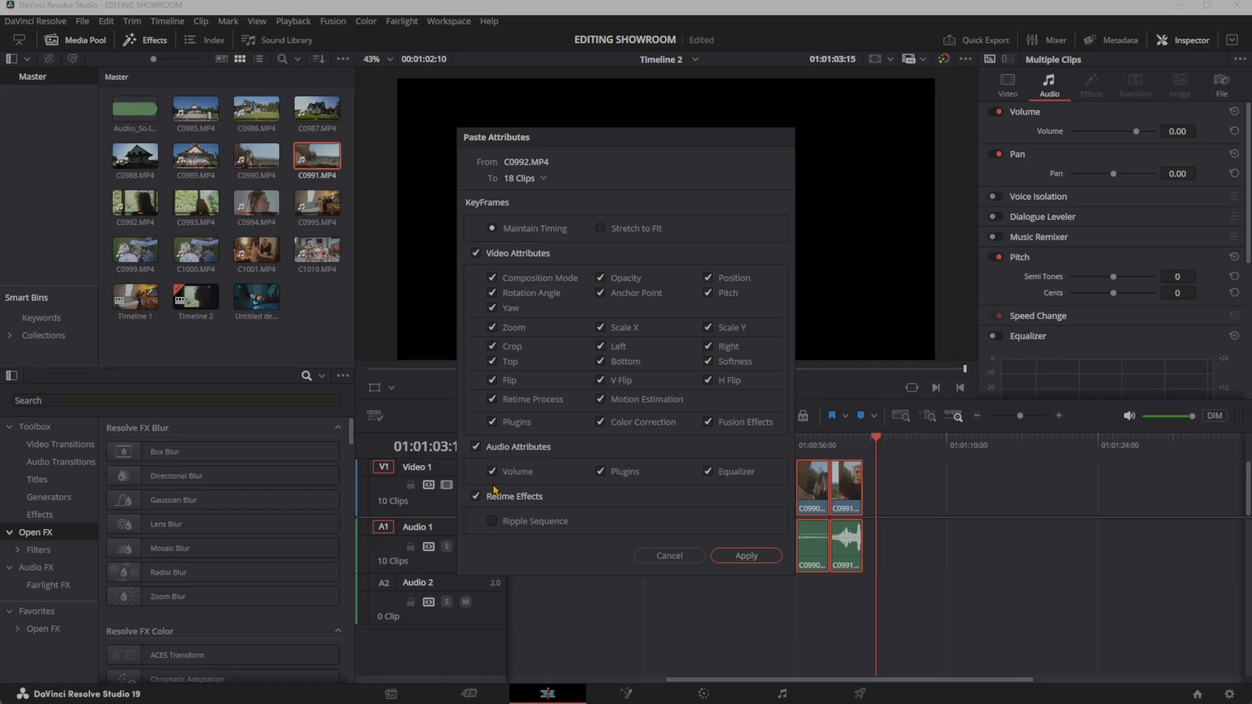
{"action": "left_click", "coordinate": [745, 555]}
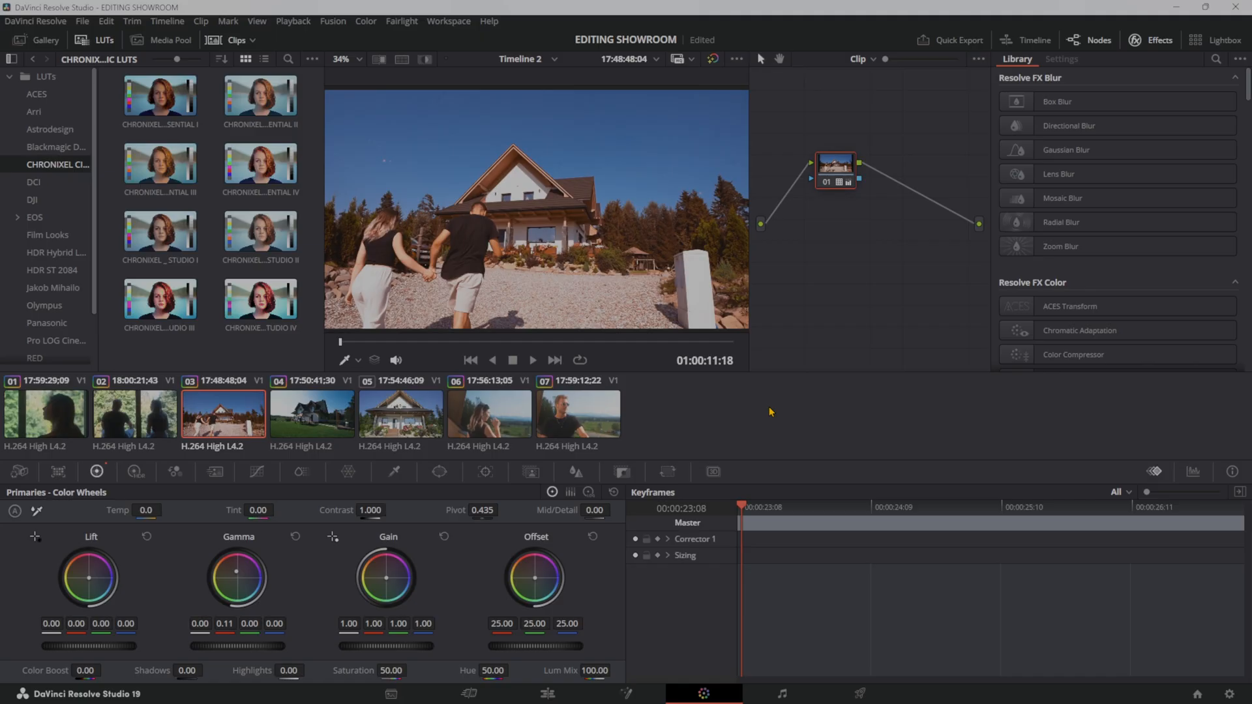
{"action": "mouse_move", "coordinate": [682, 450]}
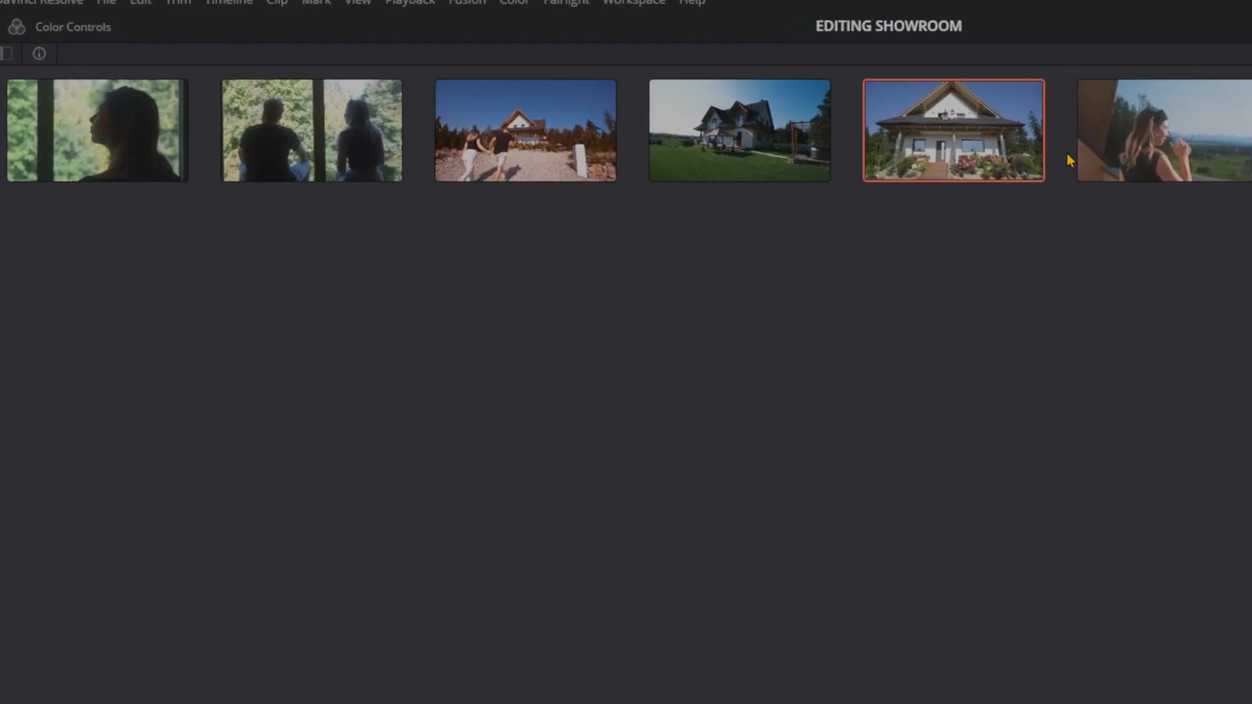
Select the shot of the couple walking in Lightbox and return to grading it
{"action": "left_click", "coordinate": [524, 131]}
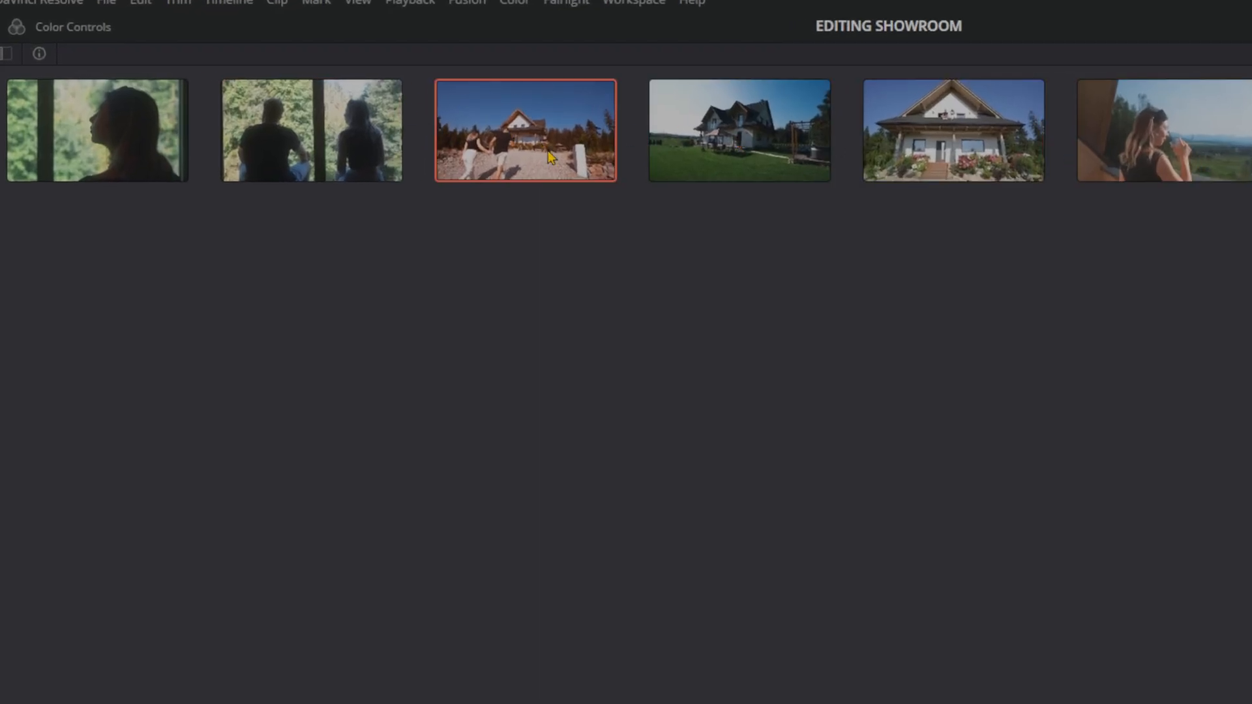
{"action": "mouse_move", "coordinate": [528, 297]}
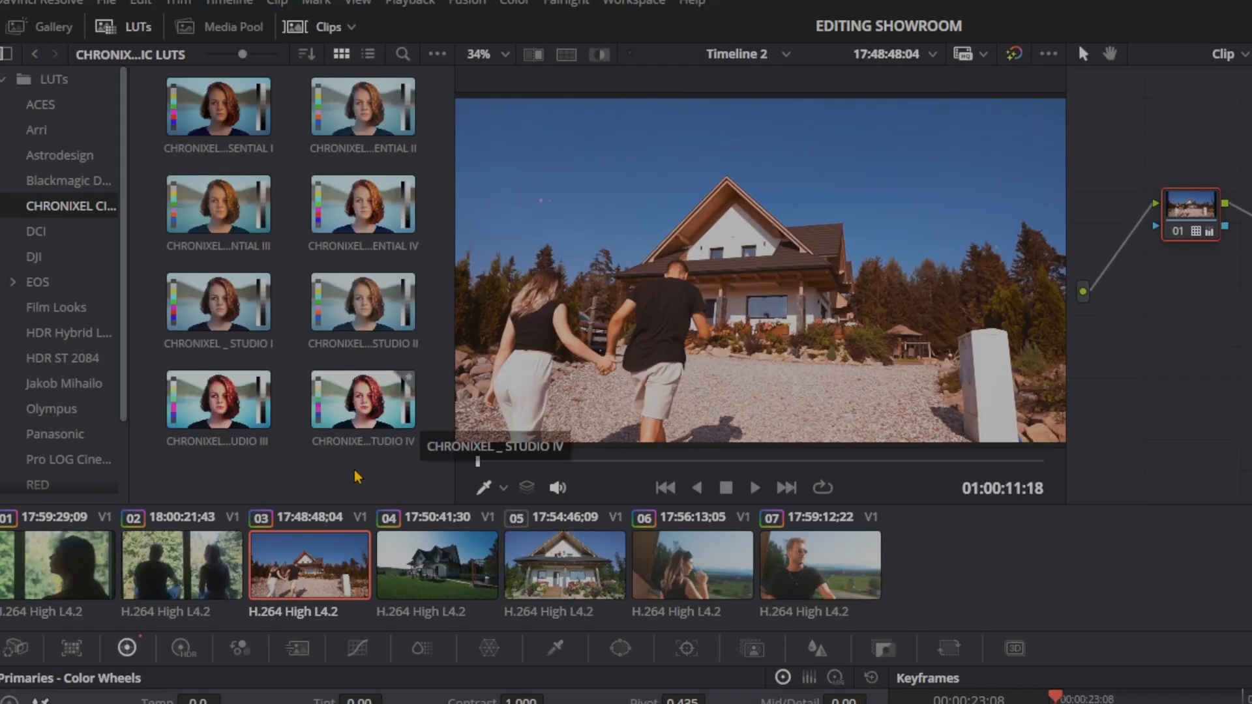
{"action": "right_click", "coordinate": [1191, 210]}
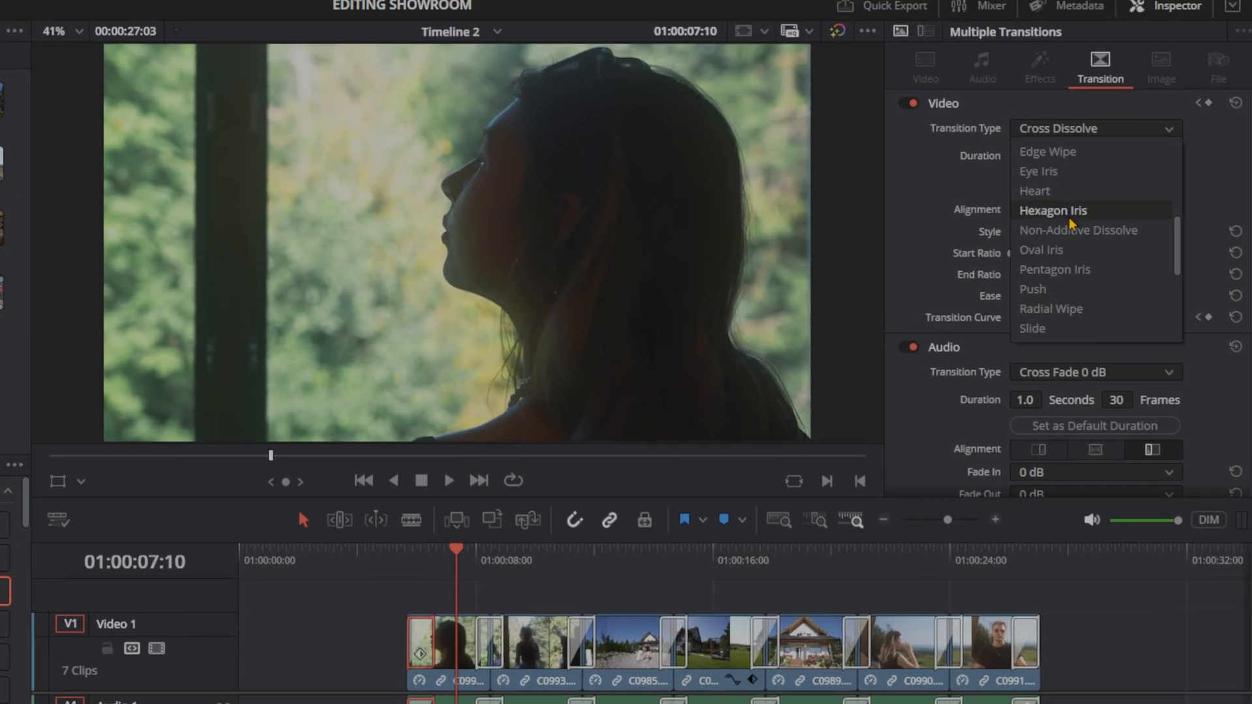
Switch every selected timeline transition from Cross Dissolve to Oval Iris
{"action": "left_click", "coordinate": [1042, 250]}
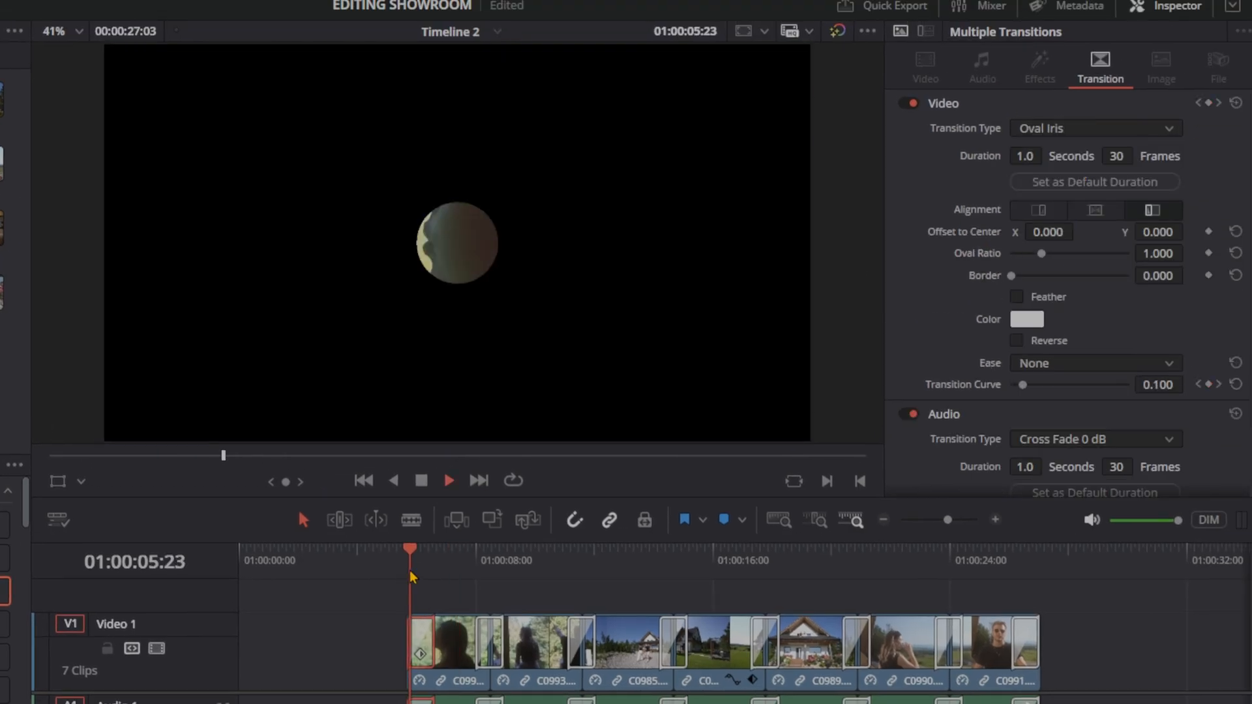